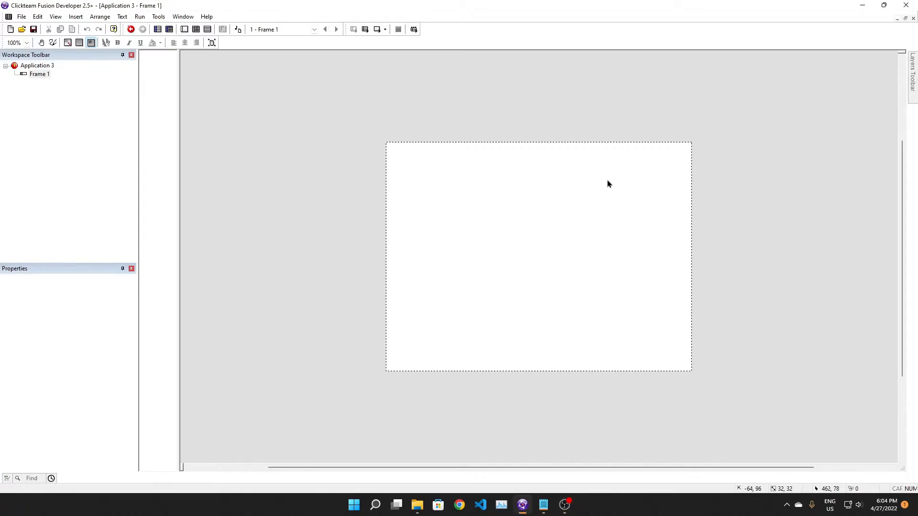
{"action": "mouse_move", "coordinate": [337, 151]}
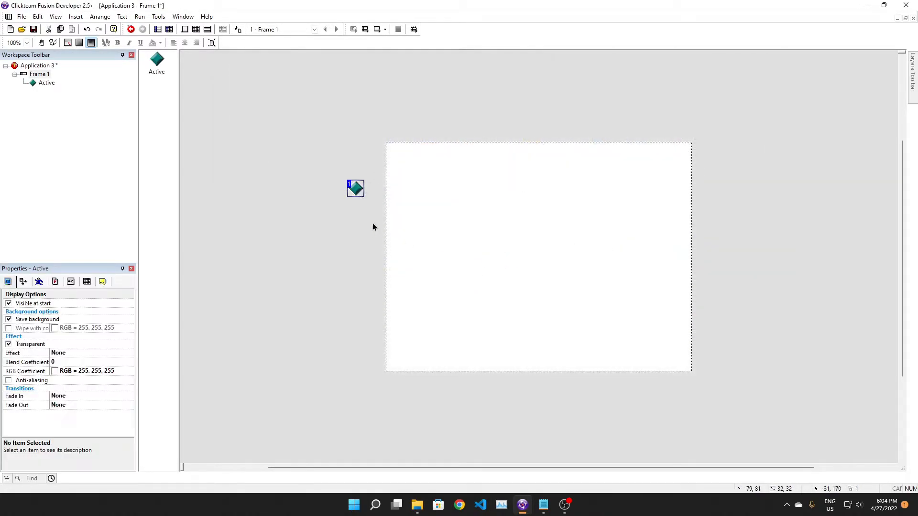
Step: Run the frame to preview the diamond grid, then close the preview window
{"action": "left_click", "coordinate": [130, 29]}
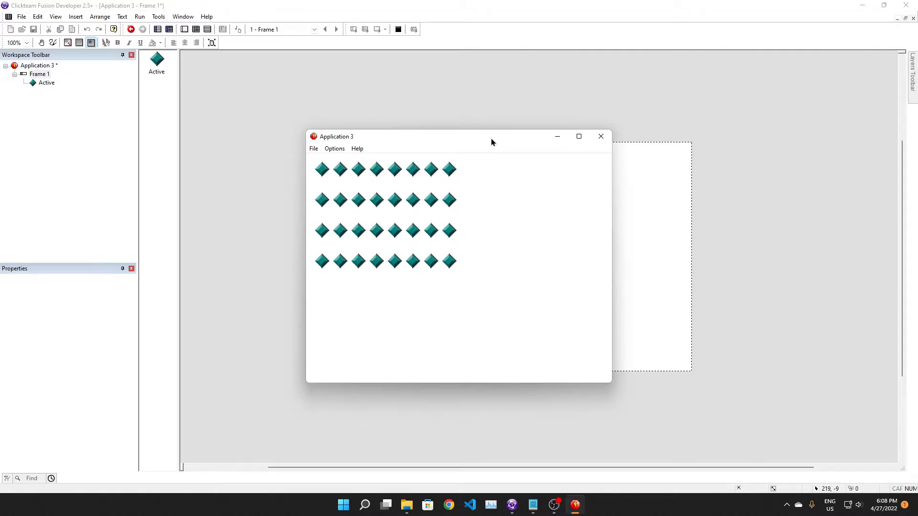
{"action": "left_click", "coordinate": [600, 135]}
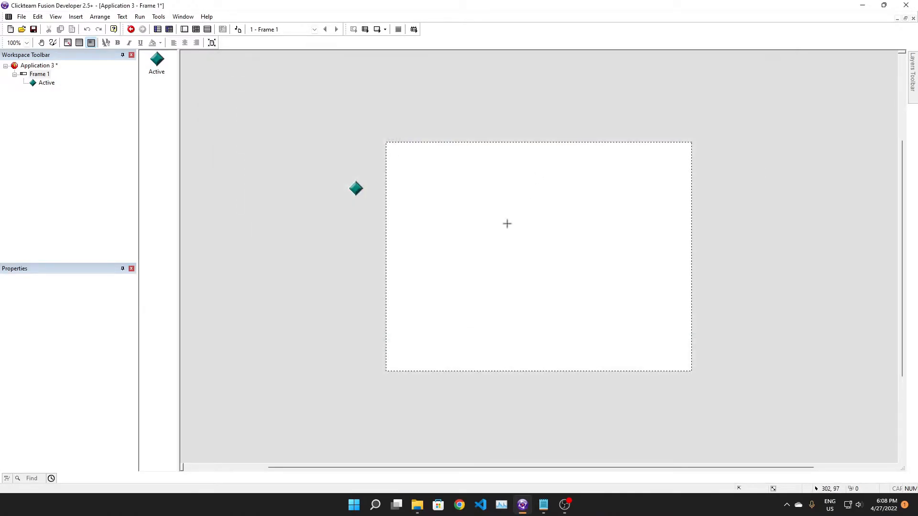
Step: Place a String object near the bottom-left of the frame
{"action": "left_click", "coordinate": [420, 360]}
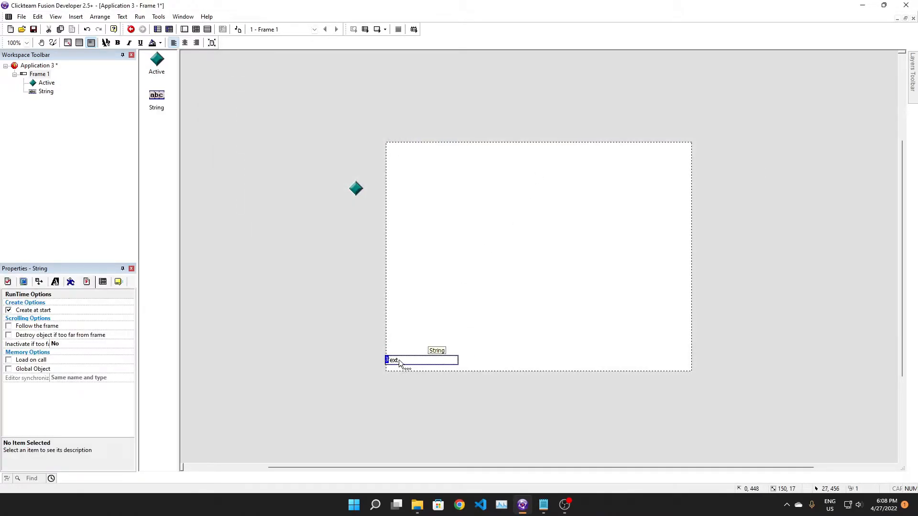
{"action": "left_click", "coordinate": [195, 29]}
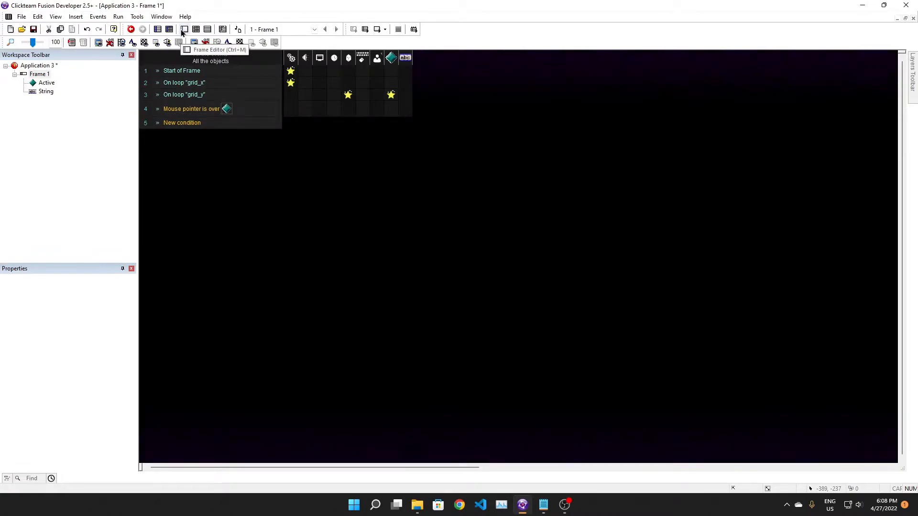
{"action": "left_click", "coordinate": [184, 29]}
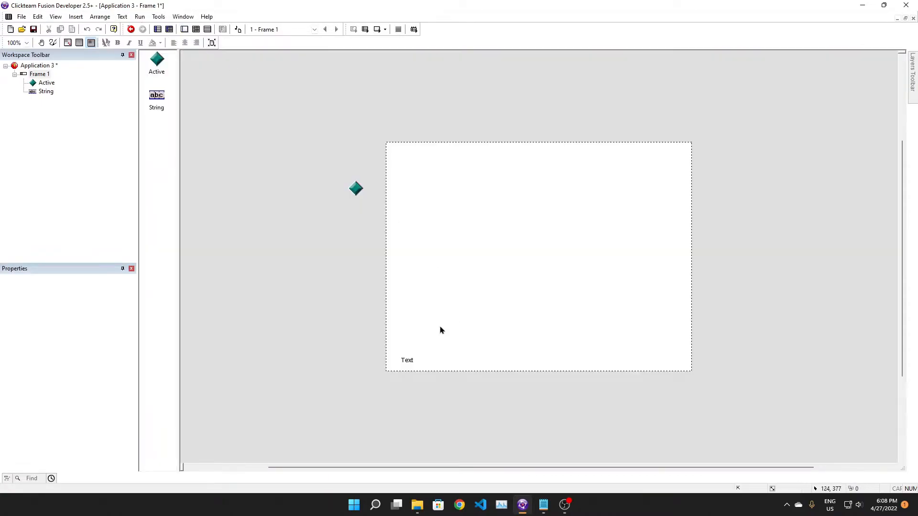
Step: Set the string's text to Str$(Alterable Value A("Active")) on mouse-over
{"action": "double_click", "coordinate": [407, 360]}
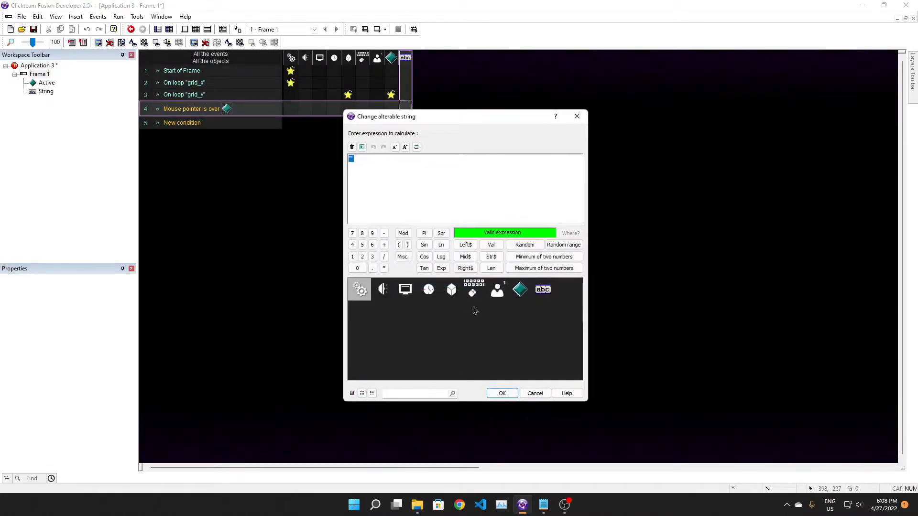
{"action": "left_click", "coordinate": [519, 289]}
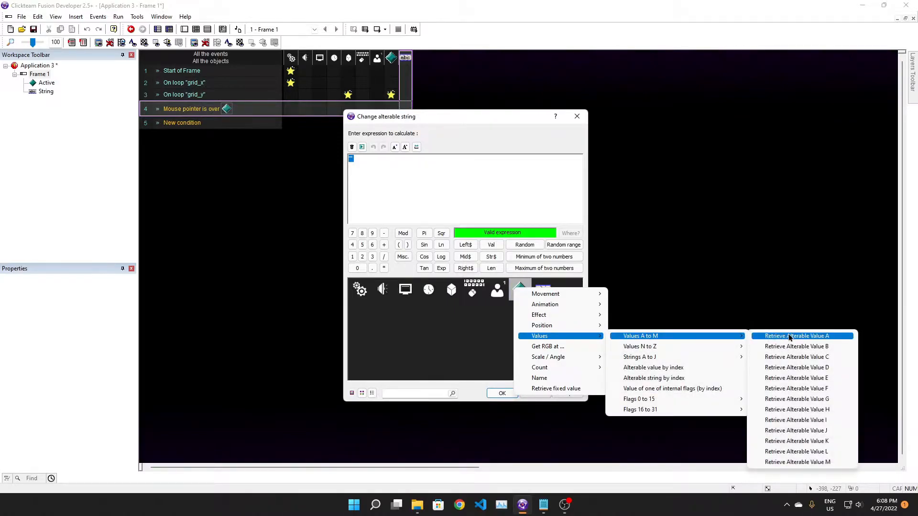
{"action": "left_click", "coordinate": [796, 336]}
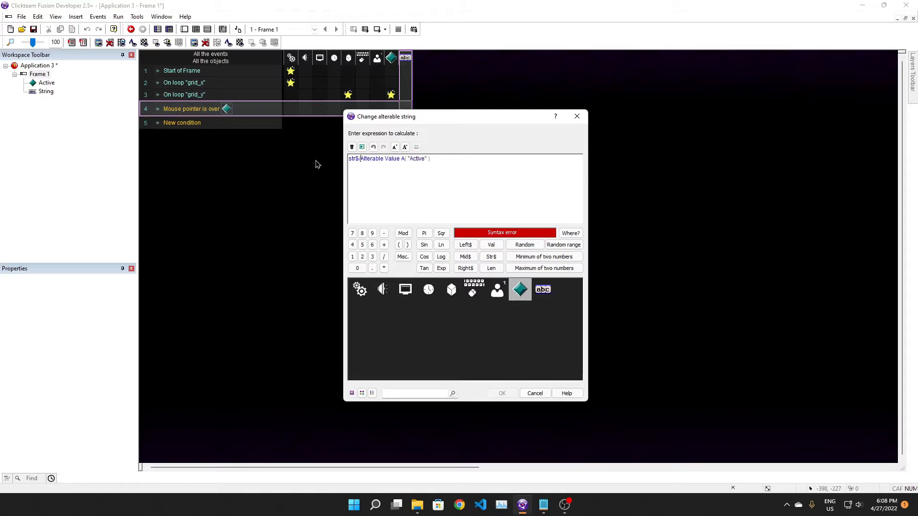
{"action": "left_click", "coordinate": [533, 393]}
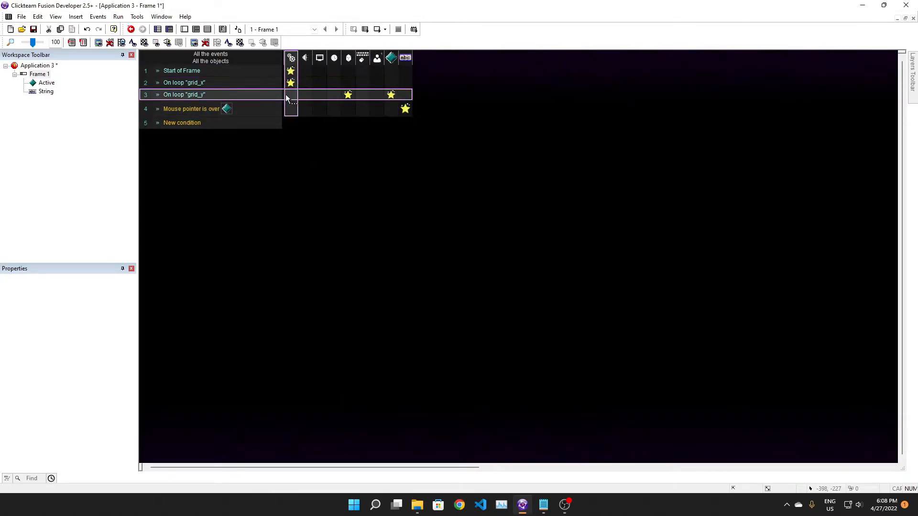
Step: Add a Start of Frame event spreading Alterable Value A across diamonds, then test hovering
{"action": "left_click", "coordinate": [205, 83]}
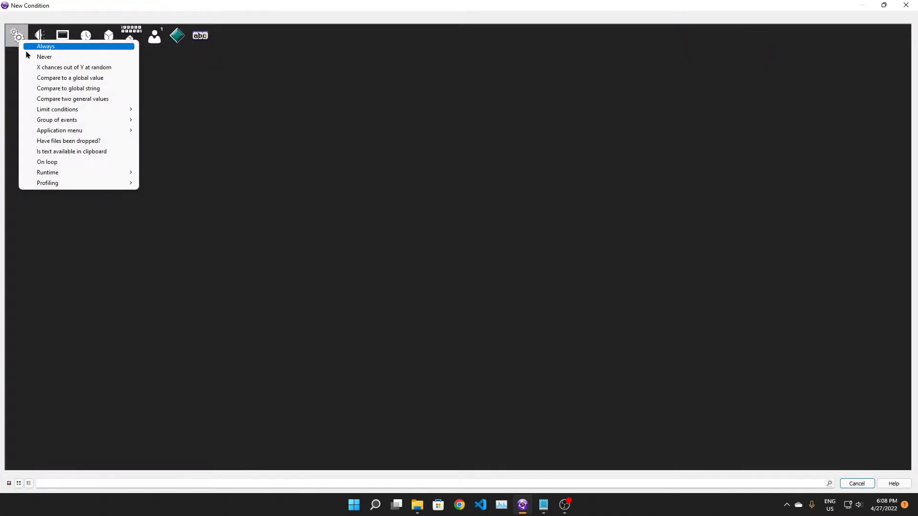
{"action": "left_click", "coordinate": [45, 46]}
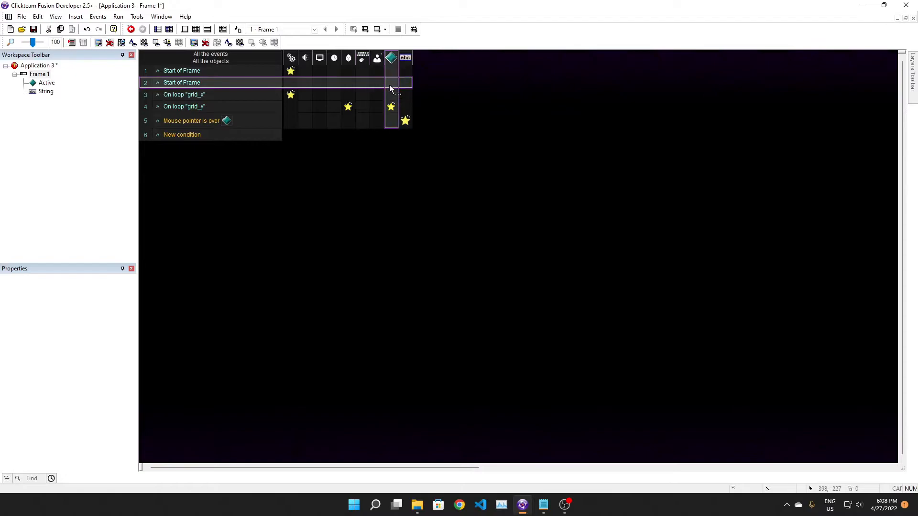
{"action": "right_click", "coordinate": [391, 83]}
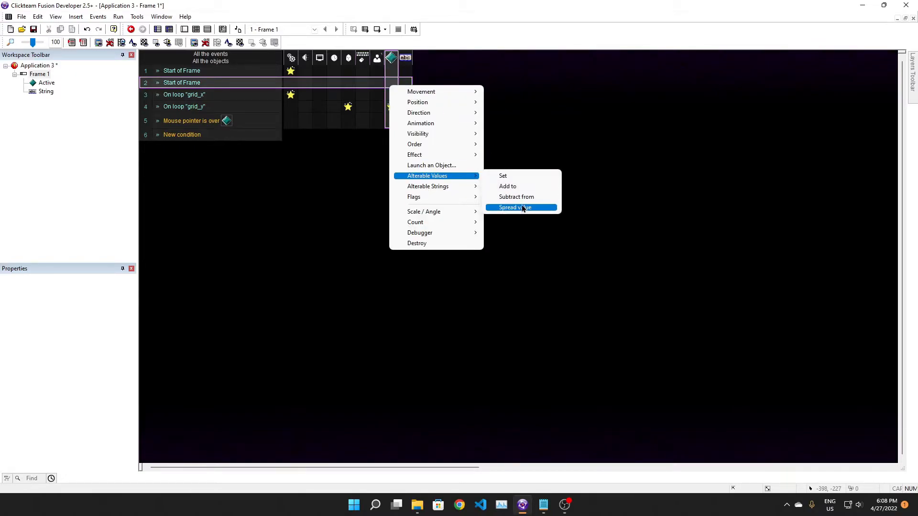
{"action": "left_click", "coordinate": [511, 207]}
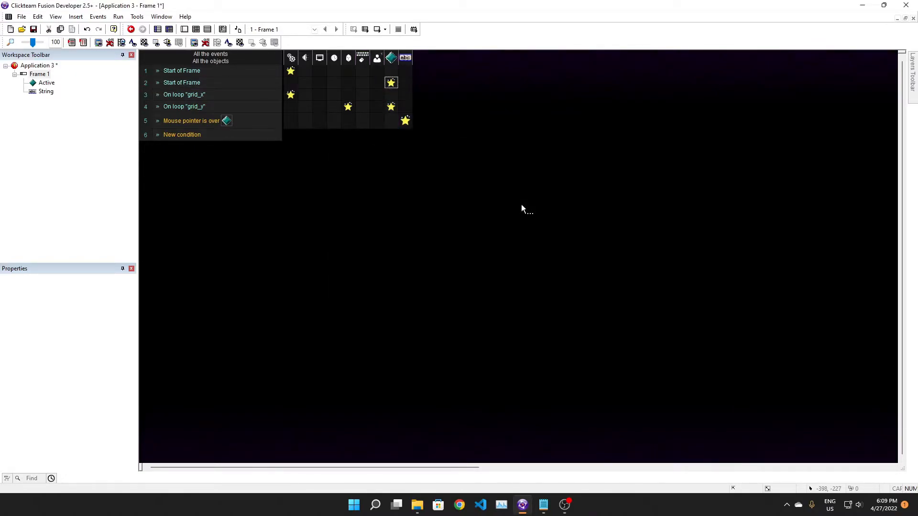
{"action": "left_click", "coordinate": [130, 29]}
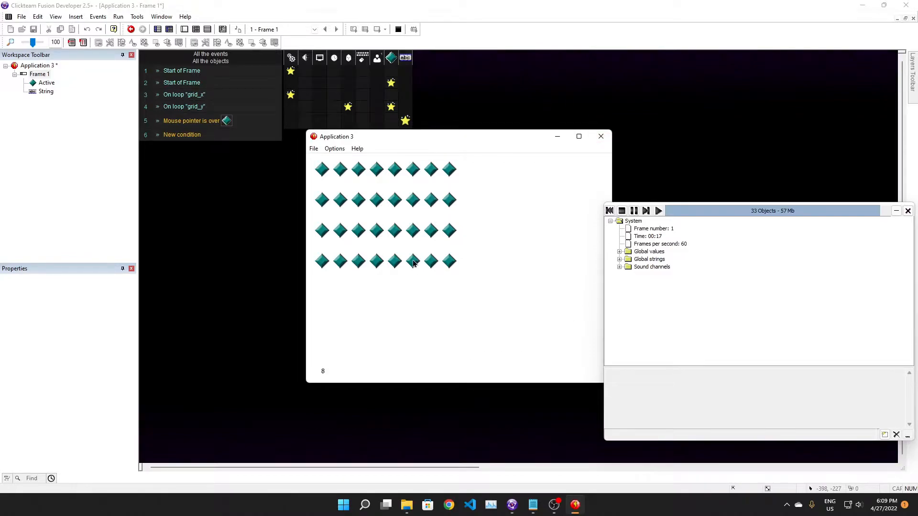
{"action": "mouse_move", "coordinate": [414, 238]}
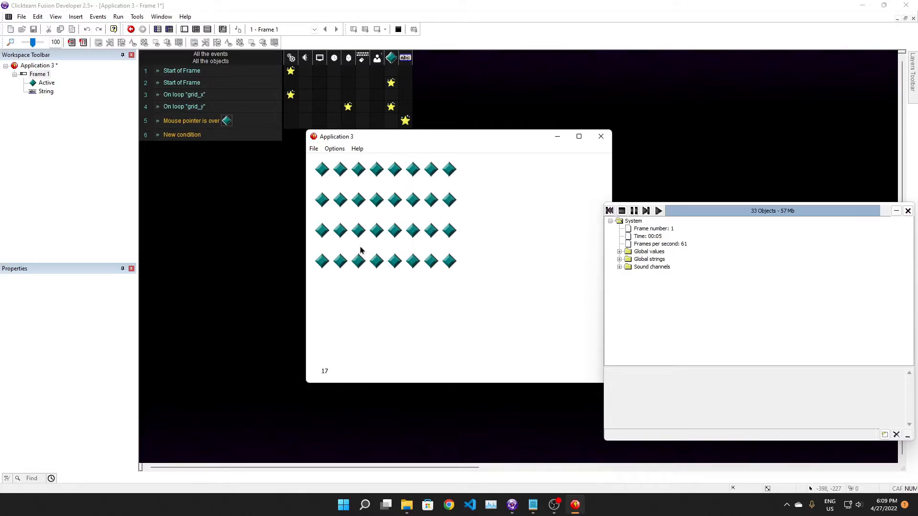
{"action": "left_click", "coordinate": [599, 136]}
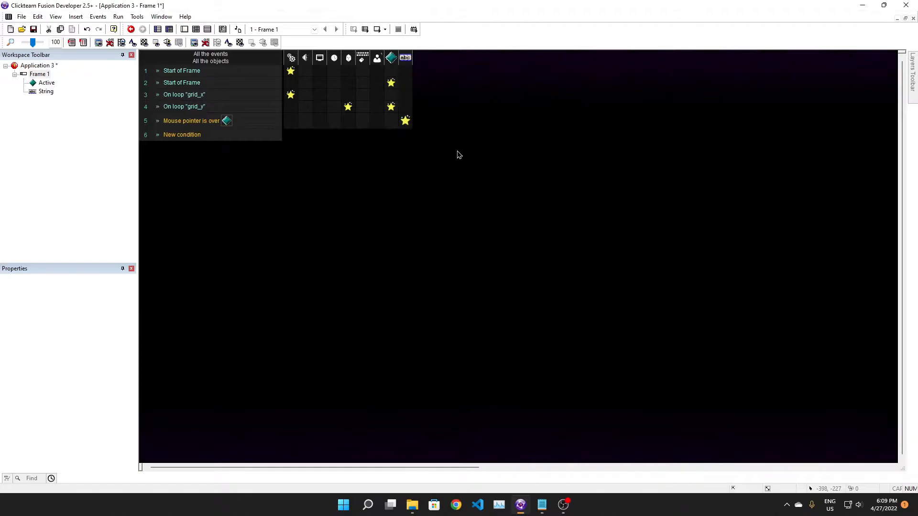
Step: Return to the frame layout and select the diamond Active to show its properties
{"action": "left_click", "coordinate": [184, 29]}
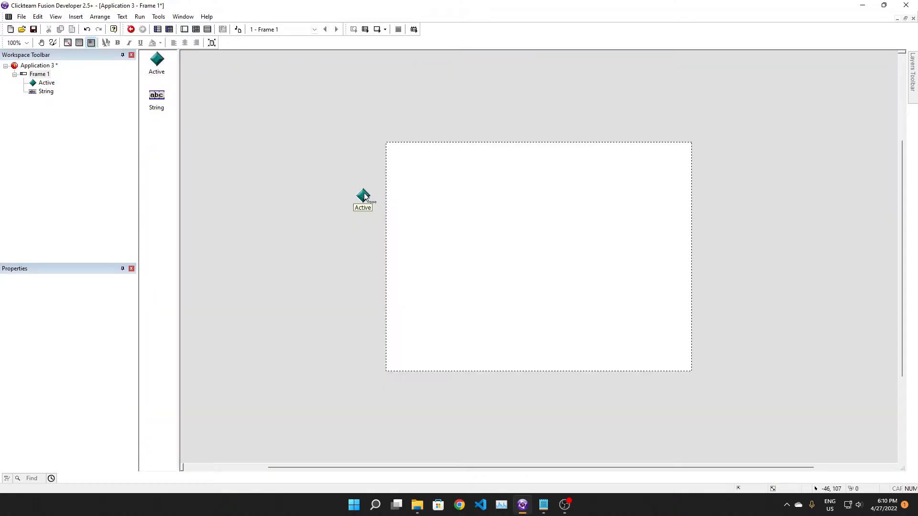
{"action": "left_click", "coordinate": [363, 196]}
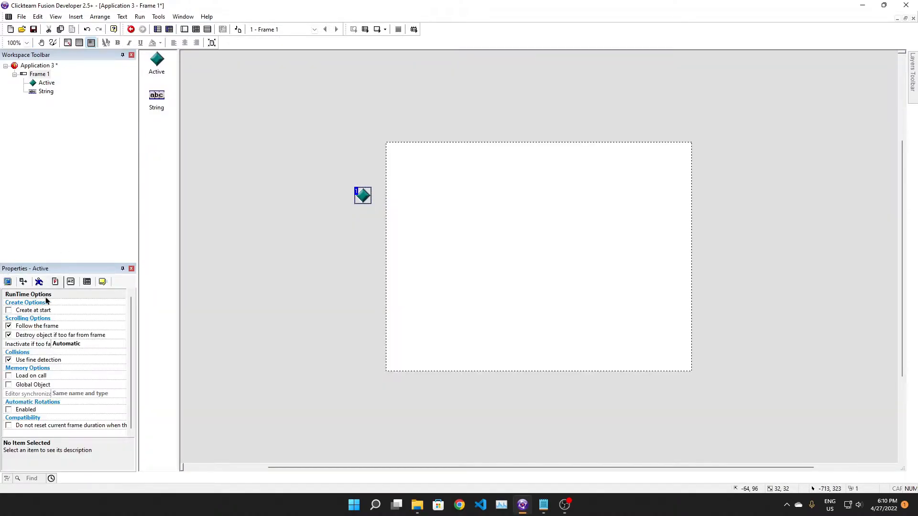
{"action": "mouse_move", "coordinate": [53, 43]}
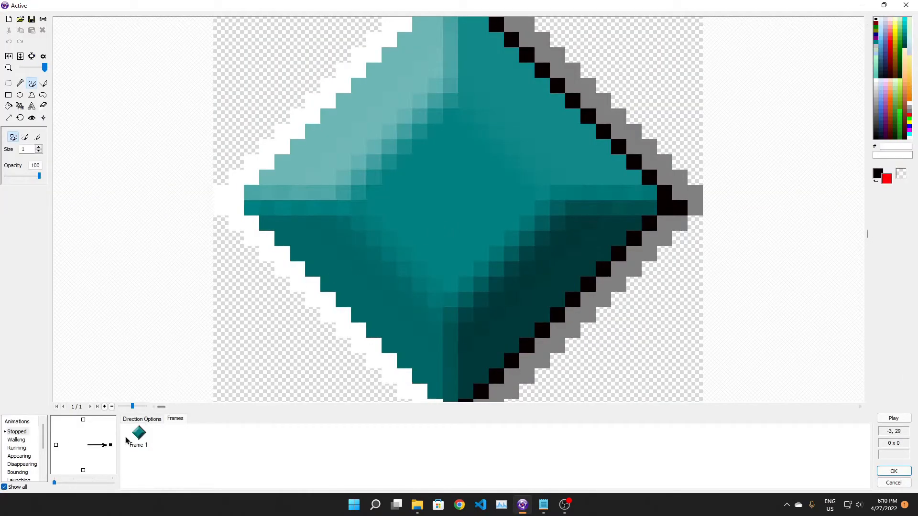
Step: Add animation frames and fill the diamond's centre red in frame 2
{"action": "left_click", "coordinate": [105, 406]}
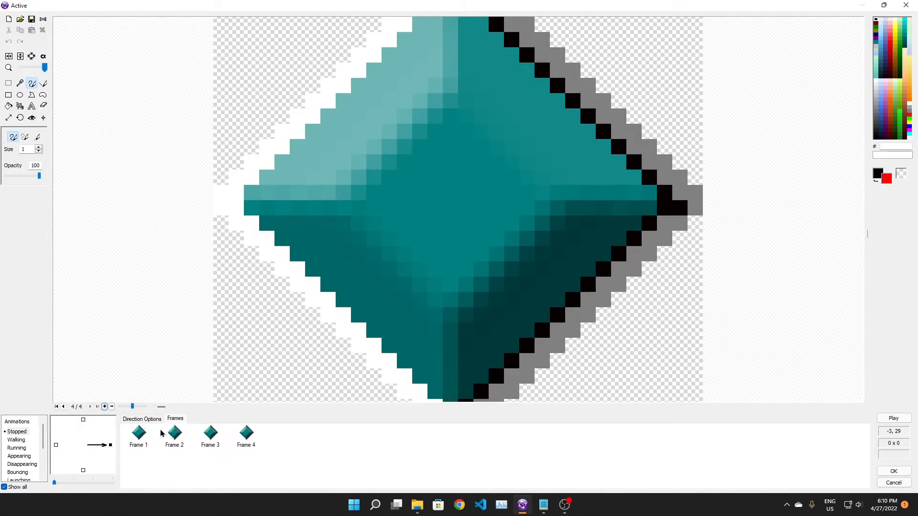
{"action": "left_click", "coordinate": [173, 433]}
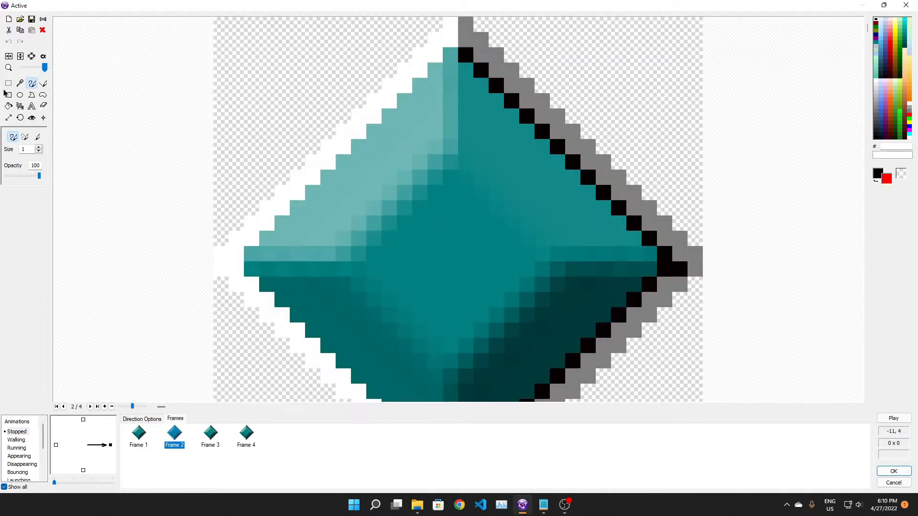
{"action": "left_click", "coordinate": [8, 105]}
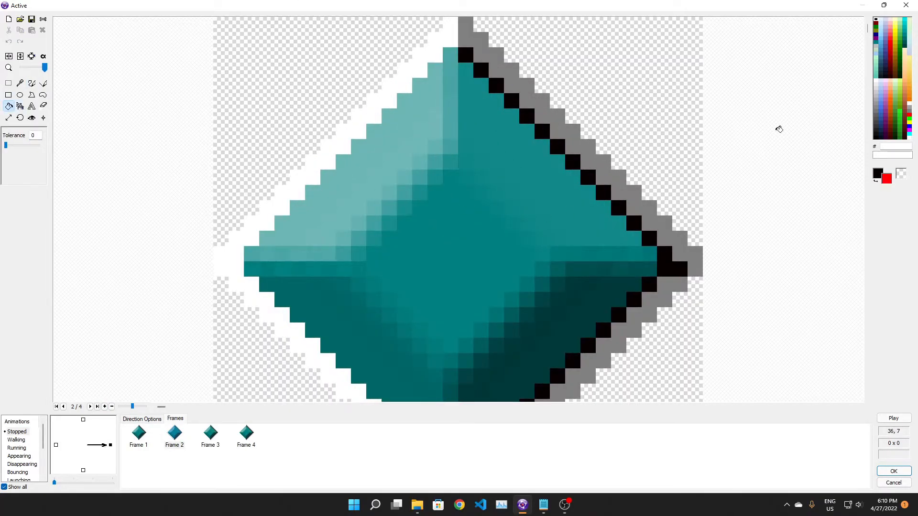
{"action": "left_click", "coordinate": [447, 260]}
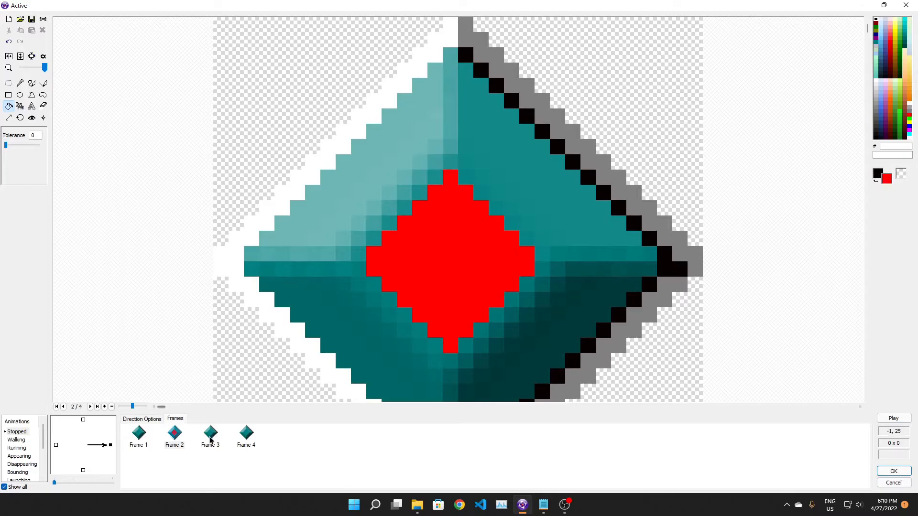
{"action": "mouse_move", "coordinate": [149, 444]}
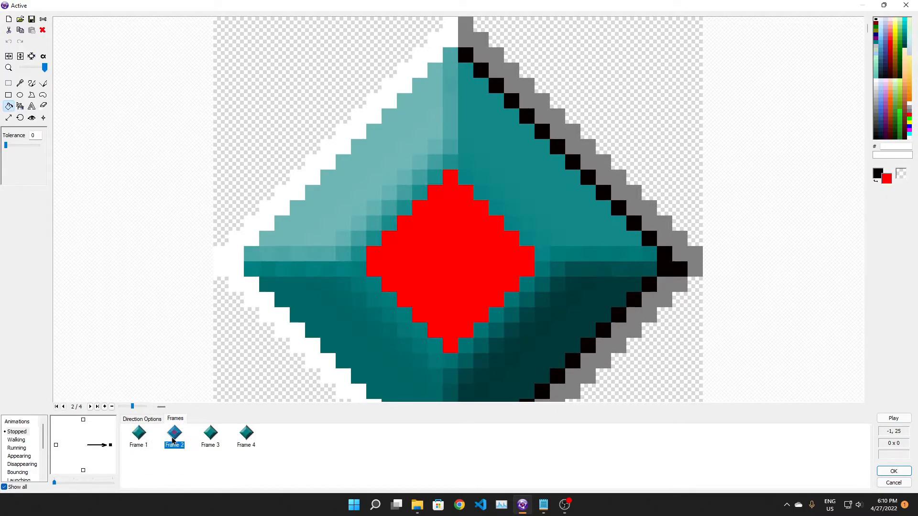
Step: Fill the diamond's centre with green in animation frame 3
{"action": "left_click", "coordinate": [210, 433]}
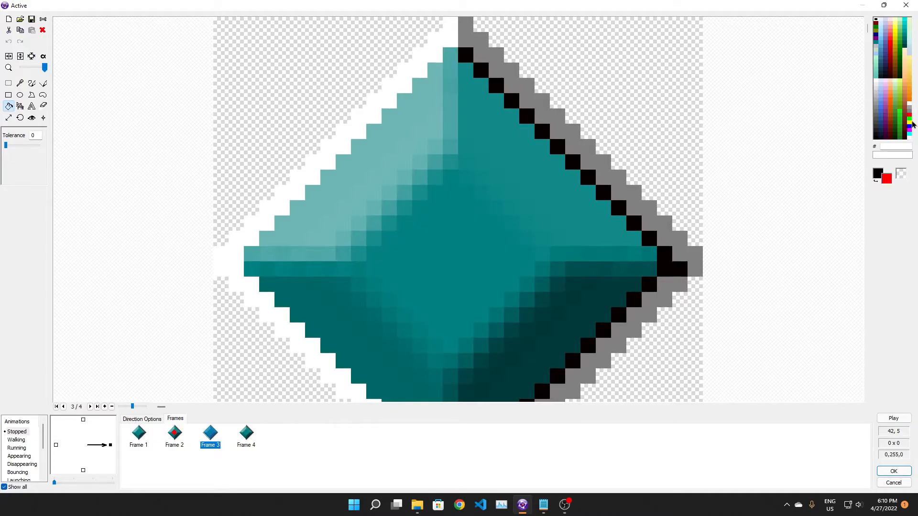
{"action": "left_click", "coordinate": [467, 279]}
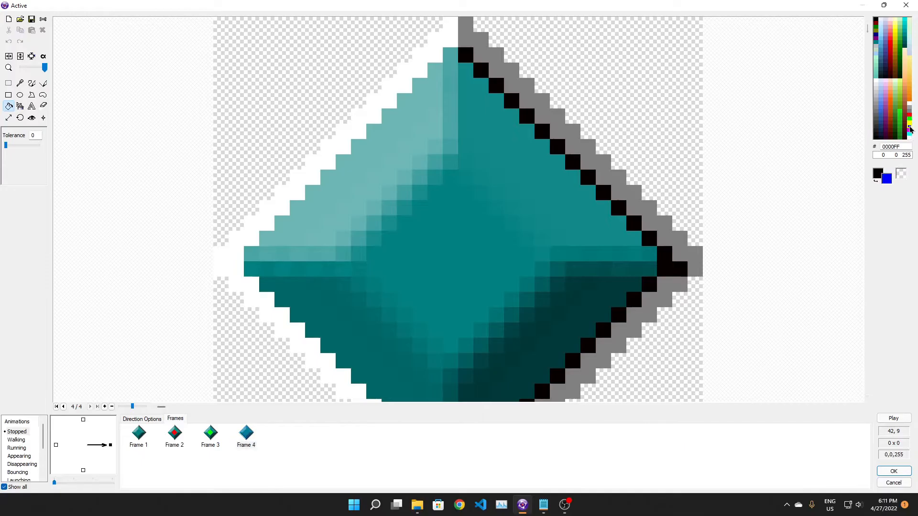
{"action": "left_click", "coordinate": [451, 257]}
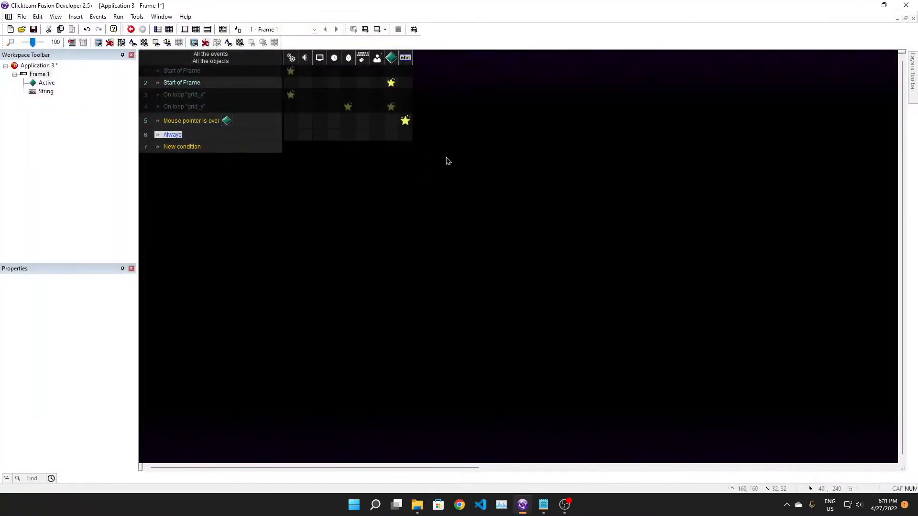
Step: Make the Always event set the animation frame from Alterable Value A, then fill with cyan
{"action": "right_click", "coordinate": [390, 134]}
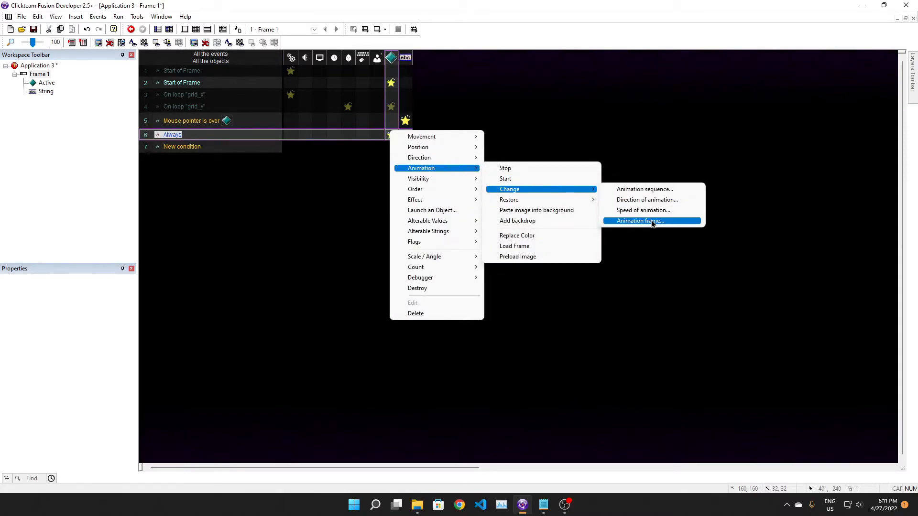
{"action": "left_click", "coordinate": [638, 220]}
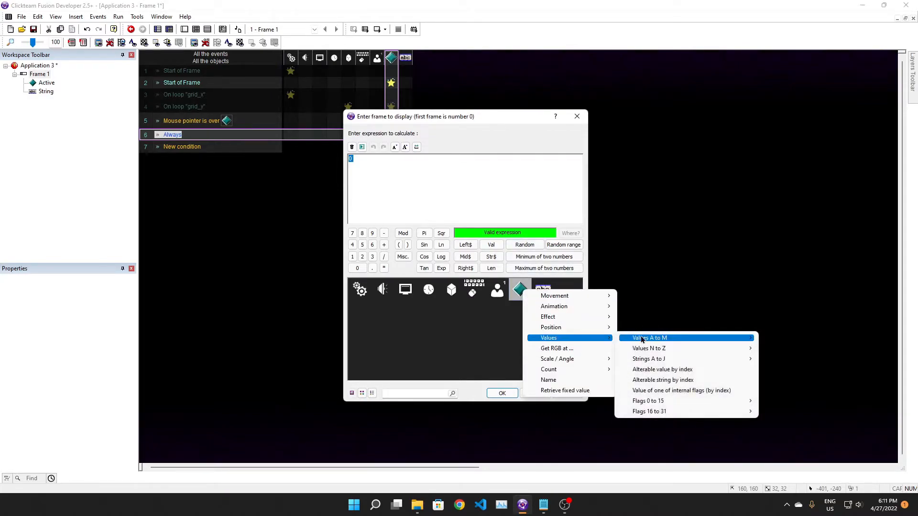
{"action": "left_click", "coordinate": [648, 338]}
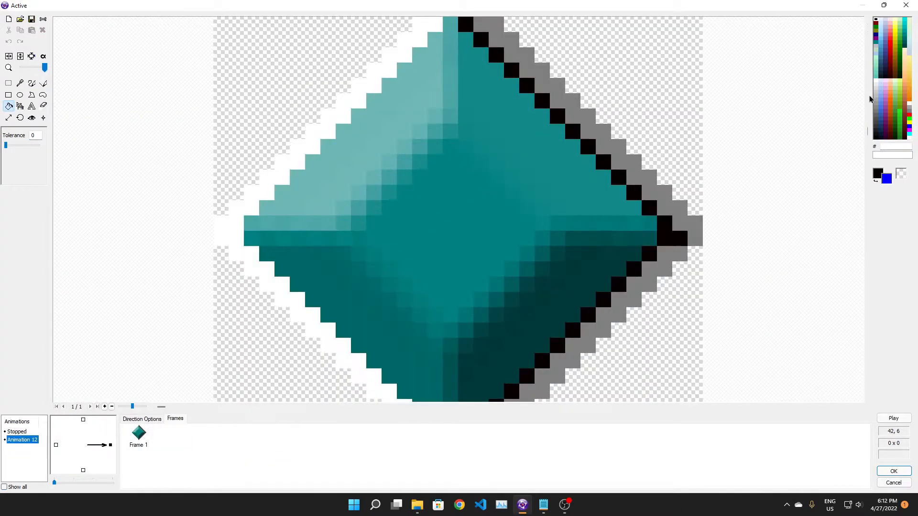
{"action": "left_click", "coordinate": [909, 133]}
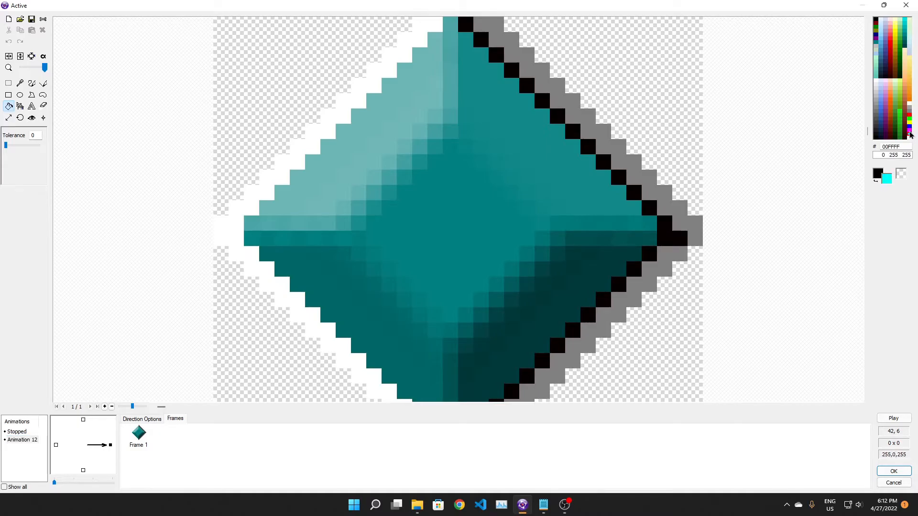
{"action": "left_click", "coordinate": [448, 229]}
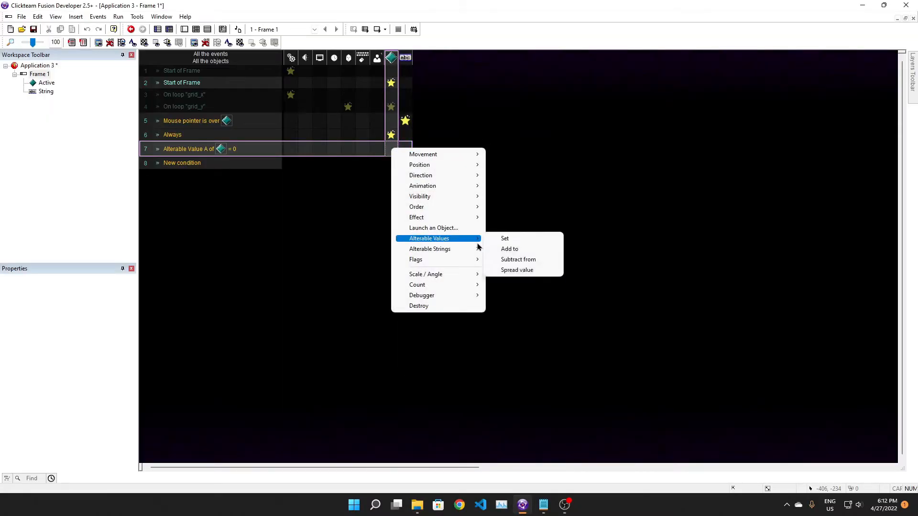
{"action": "mouse_move", "coordinate": [422, 185]}
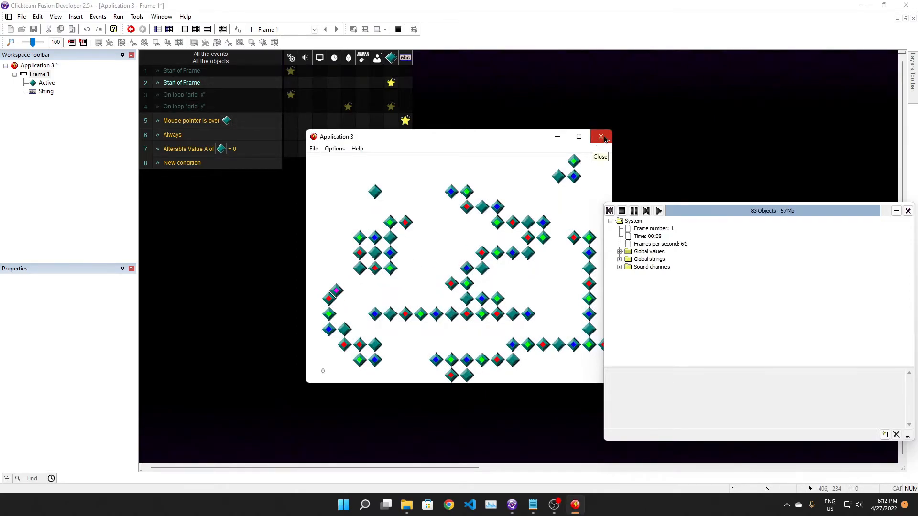
Step: Close the test run and select the diamond near the frame's left edge
{"action": "left_click", "coordinate": [603, 136]}
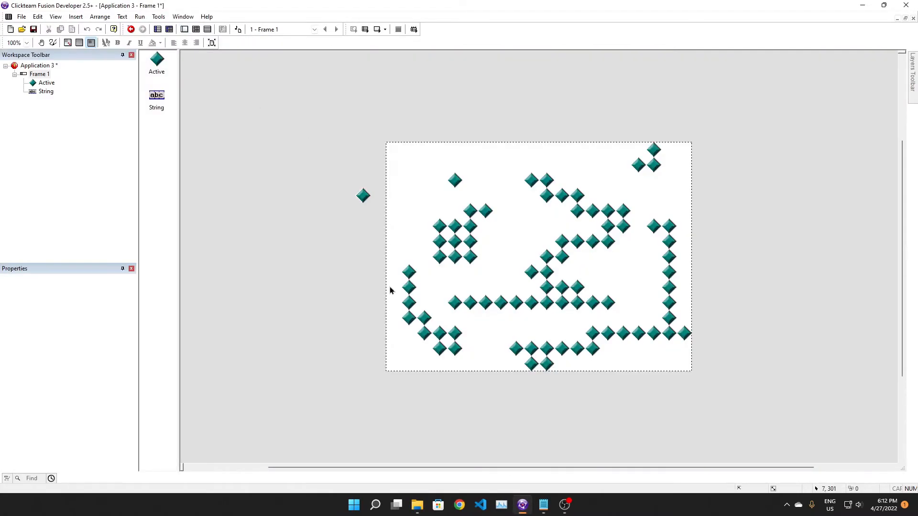
{"action": "left_click", "coordinate": [419, 317]}
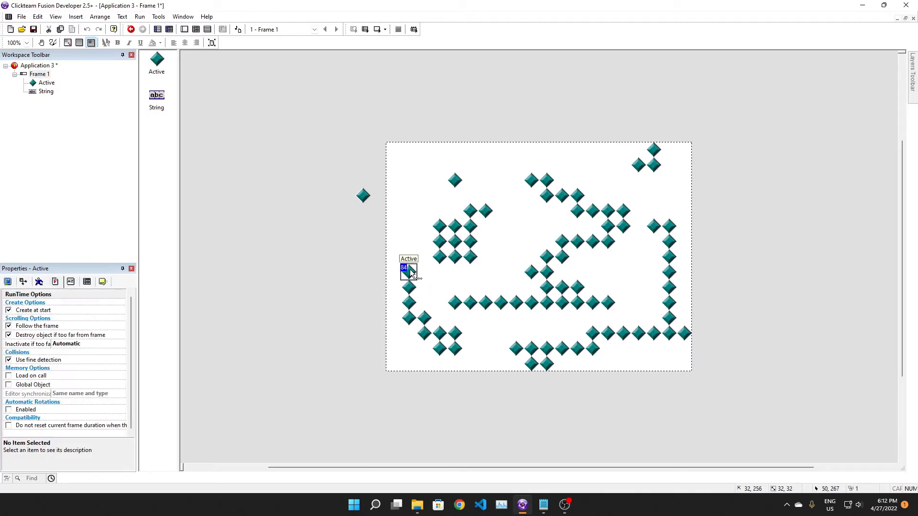
{"action": "left_click", "coordinate": [444, 292]}
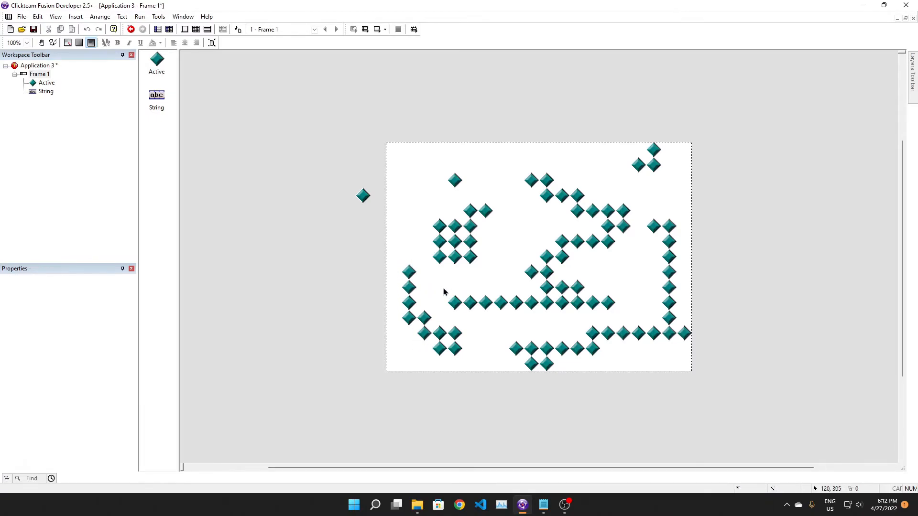
{"action": "left_click", "coordinate": [169, 28]}
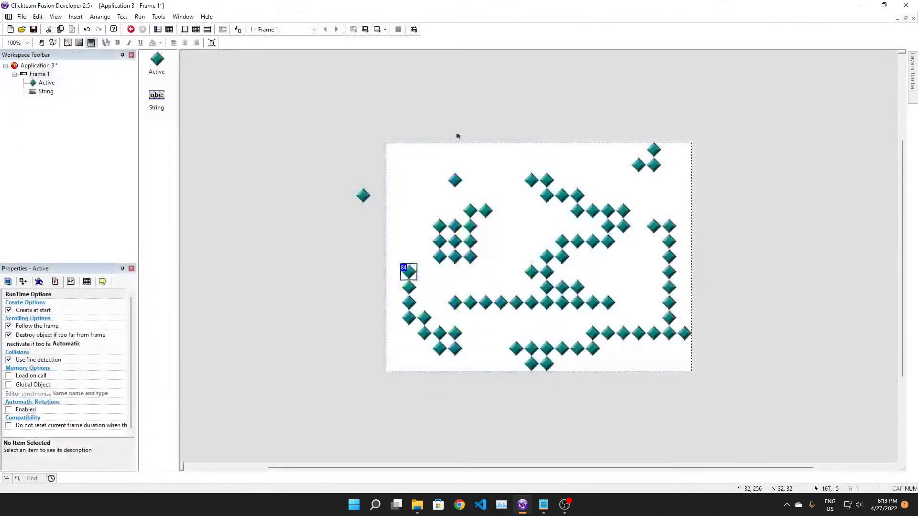
Step: Move the stray diamond into the frame and rerun the game to check coloured centres
{"action": "left_click", "coordinate": [130, 29]}
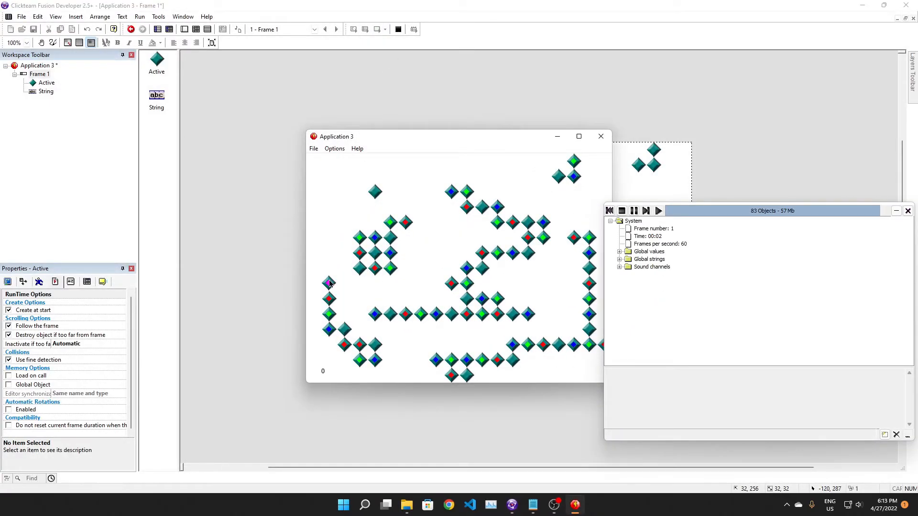
{"action": "mouse_move", "coordinate": [728, 138]}
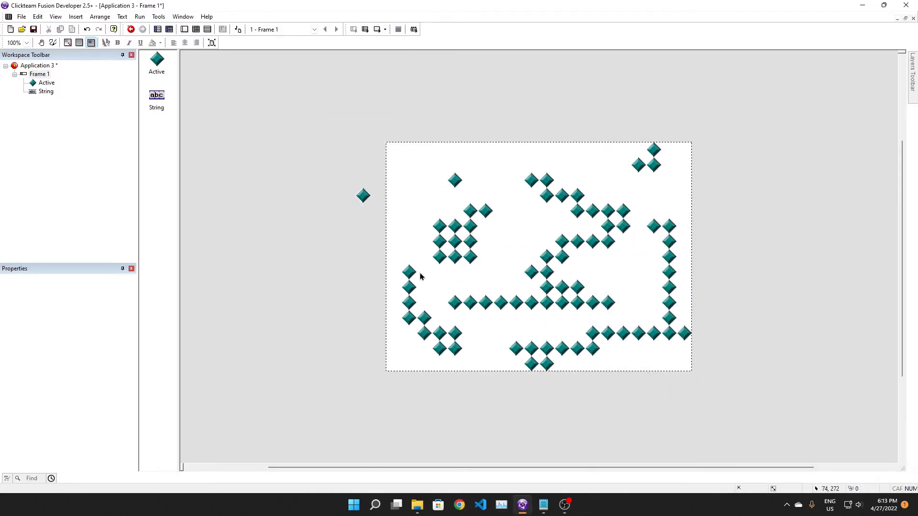
{"action": "left_click", "coordinate": [409, 272]}
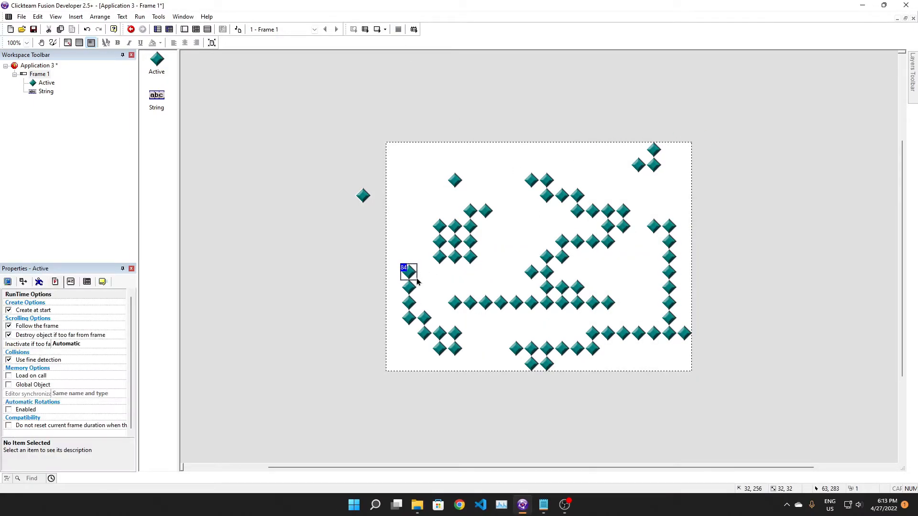
{"action": "mouse_move", "coordinate": [392, 272]}
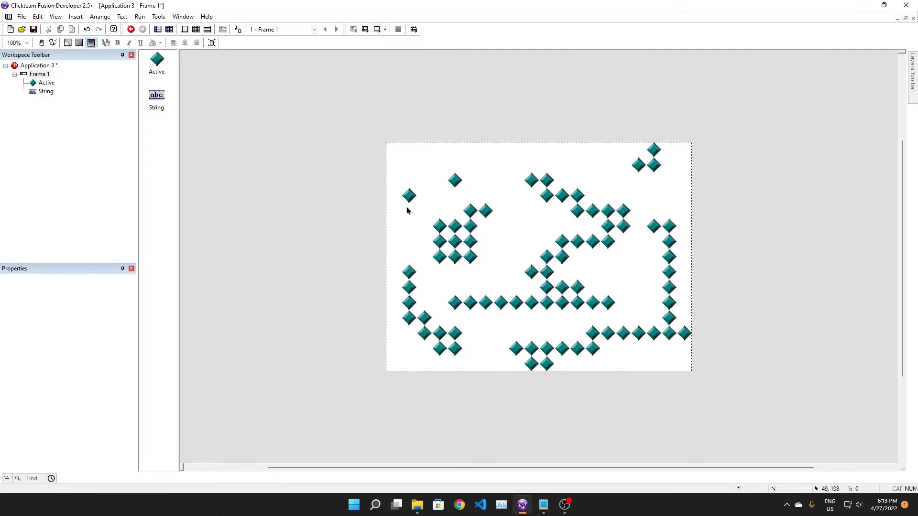
{"action": "left_click", "coordinate": [130, 29]}
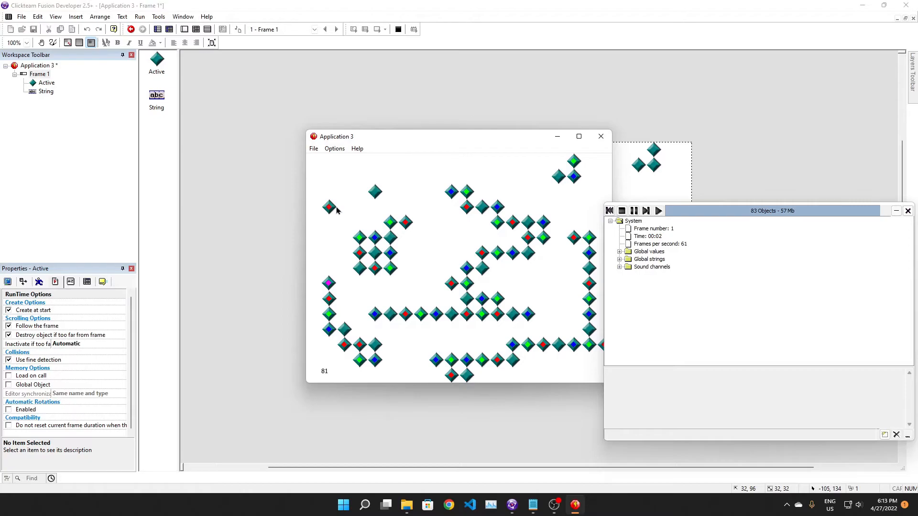
{"action": "mouse_move", "coordinate": [371, 229]}
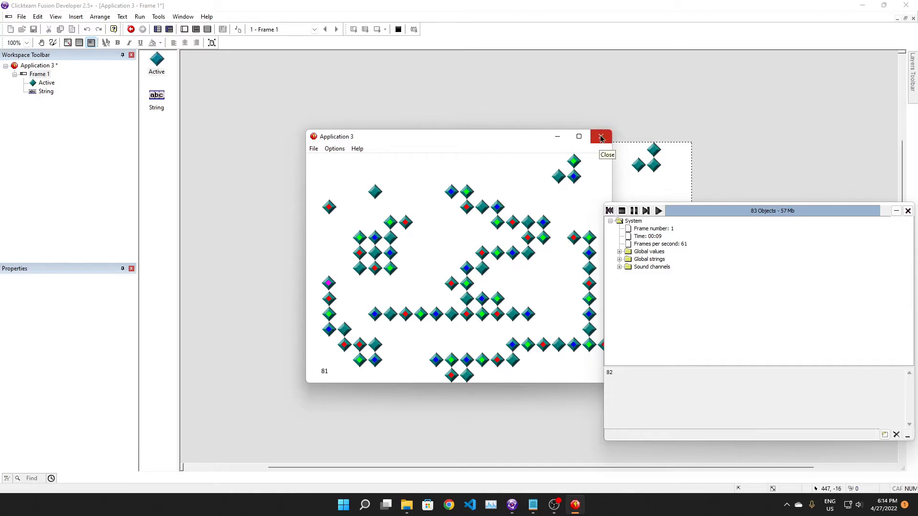
{"action": "mouse_move", "coordinate": [327, 209]}
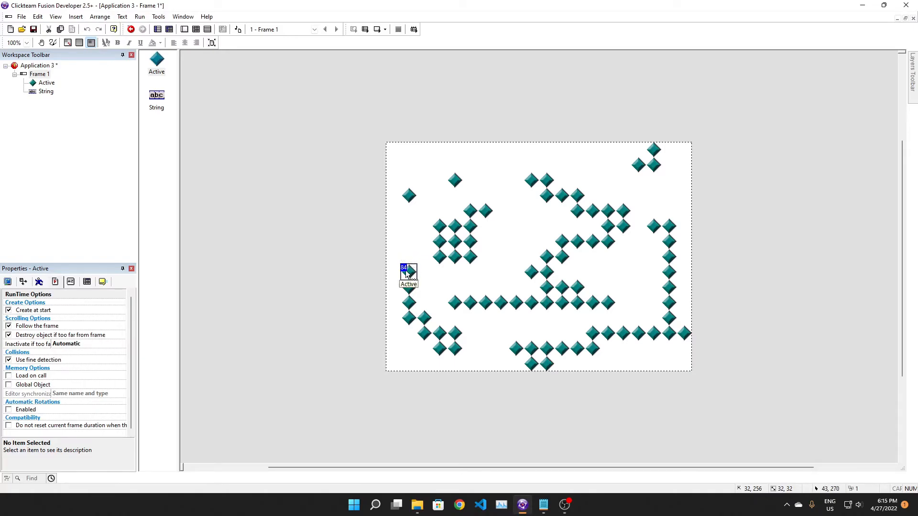
{"action": "left_click", "coordinate": [131, 28]}
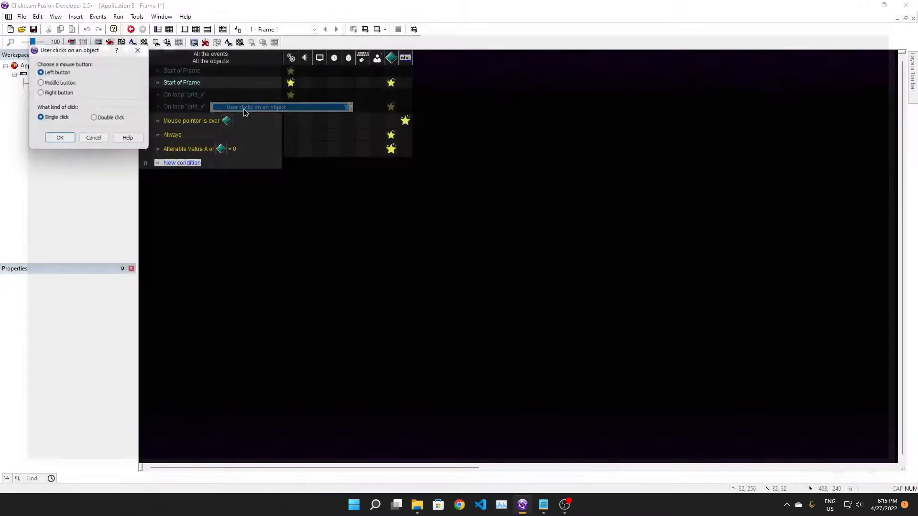
Step: Add a left-click-on-diamond event whose action brings the clicked diamond to the front
{"action": "left_click", "coordinate": [60, 137]}
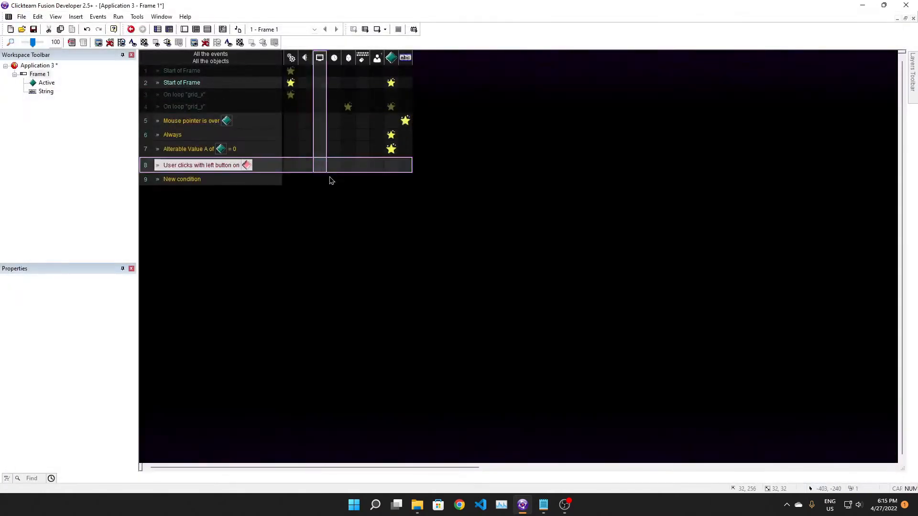
{"action": "right_click", "coordinate": [391, 164]}
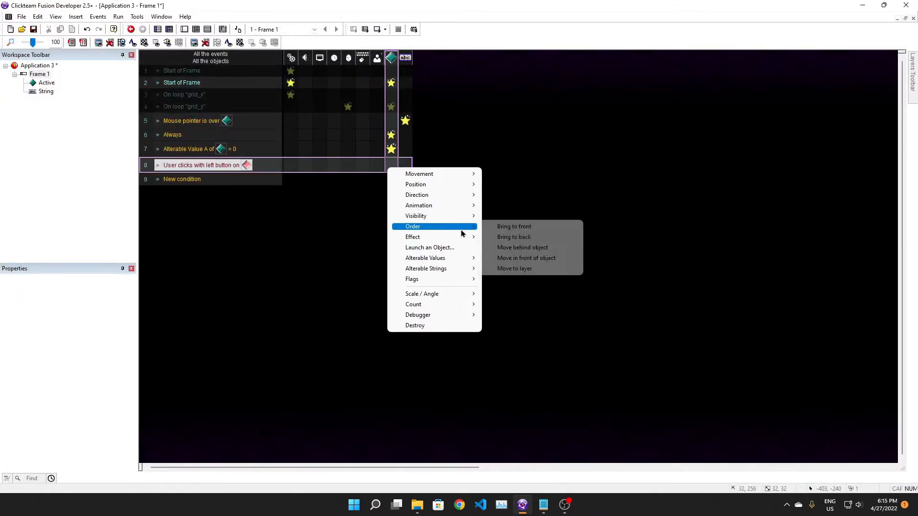
{"action": "mouse_move", "coordinate": [519, 230]}
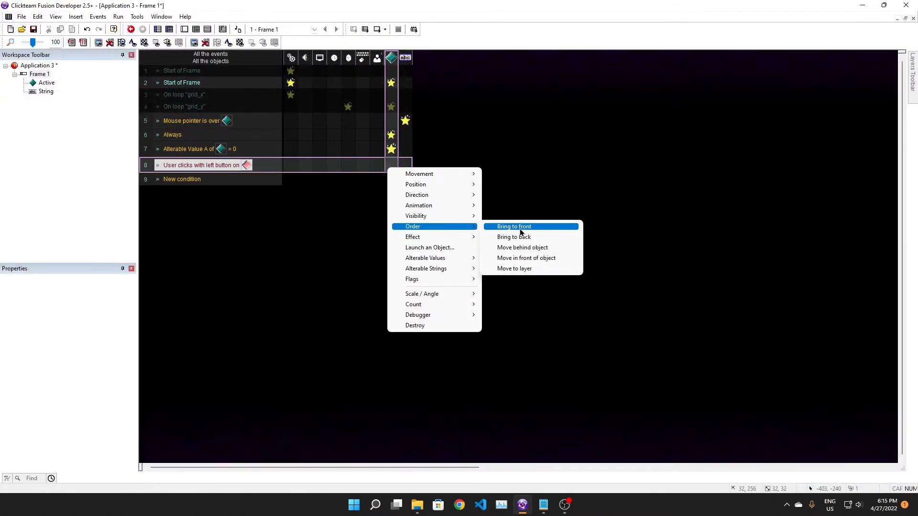
{"action": "left_click", "coordinate": [513, 226]}
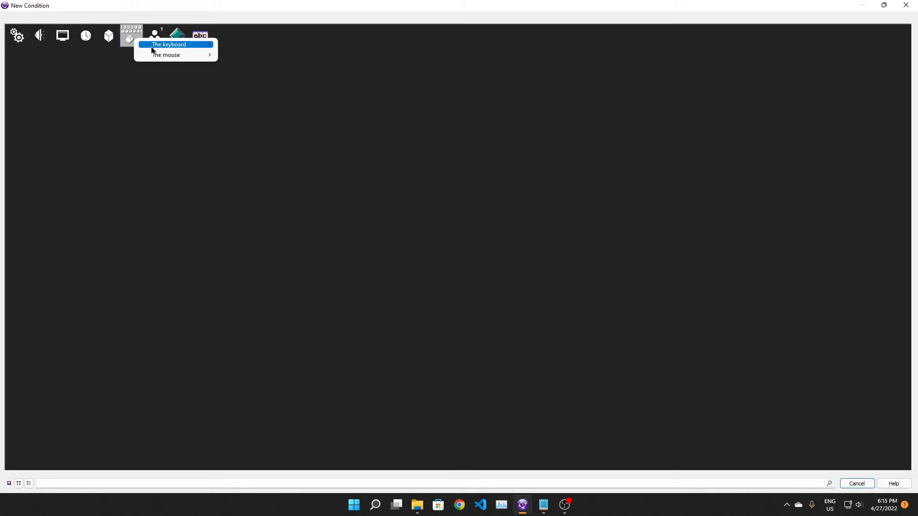
Step: Add an 'Upon pressing Space bar' event and run the frame
{"action": "left_click", "coordinate": [169, 44]}
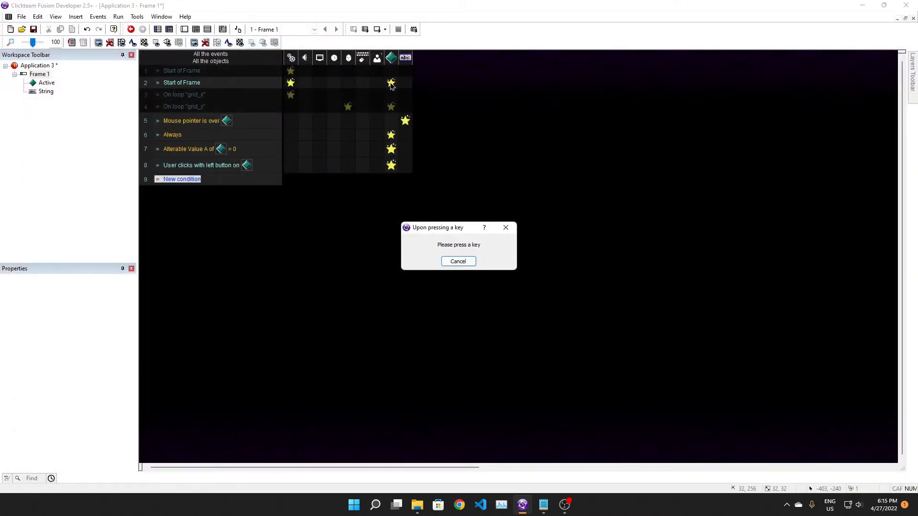
{"action": "key", "text": "space"}
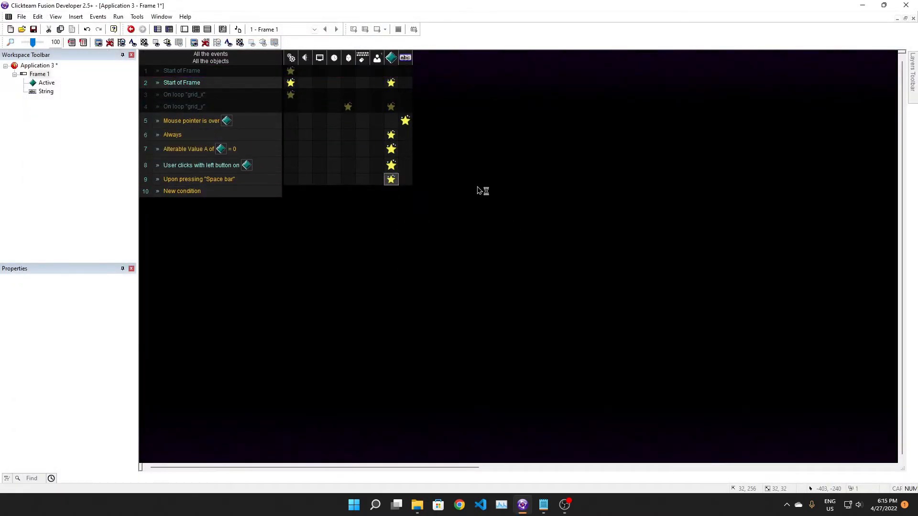
{"action": "left_click", "coordinate": [130, 29]}
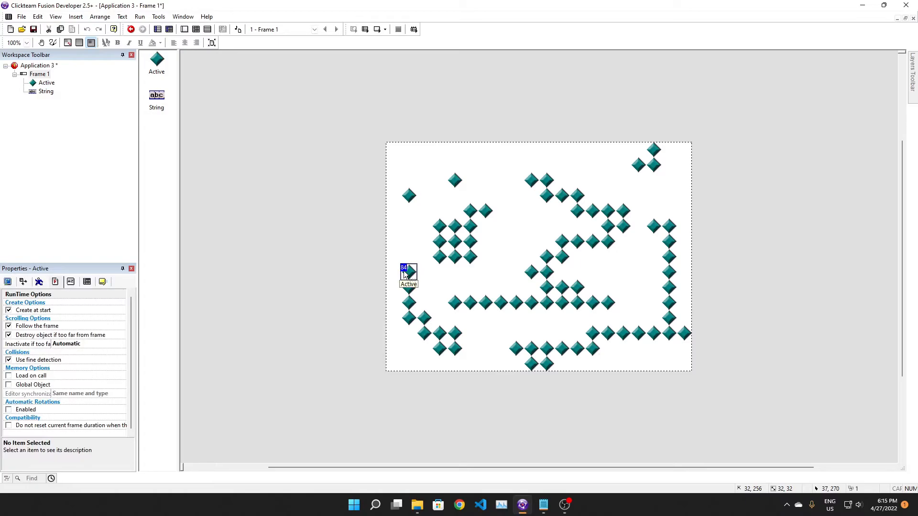
{"action": "mouse_move", "coordinate": [346, 286]}
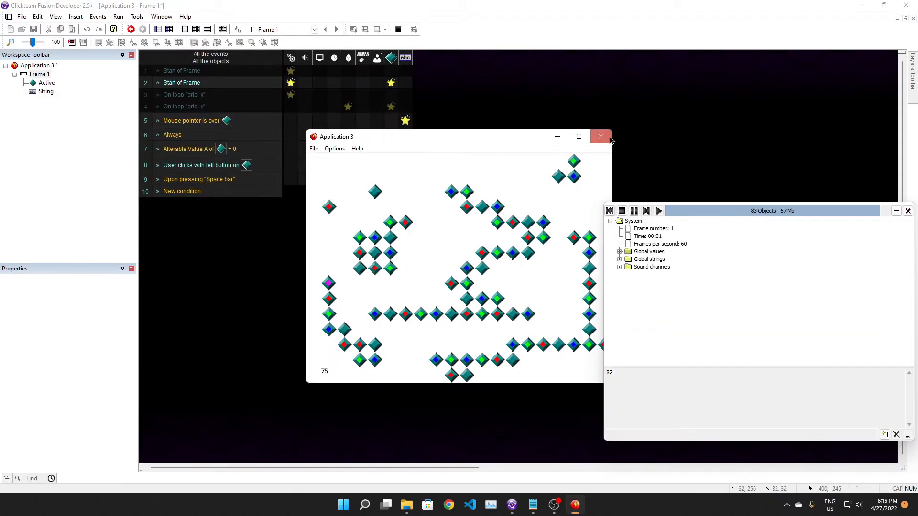
Step: Close the test, order a diamond To Front, and rerun the game
{"action": "left_click", "coordinate": [599, 136]}
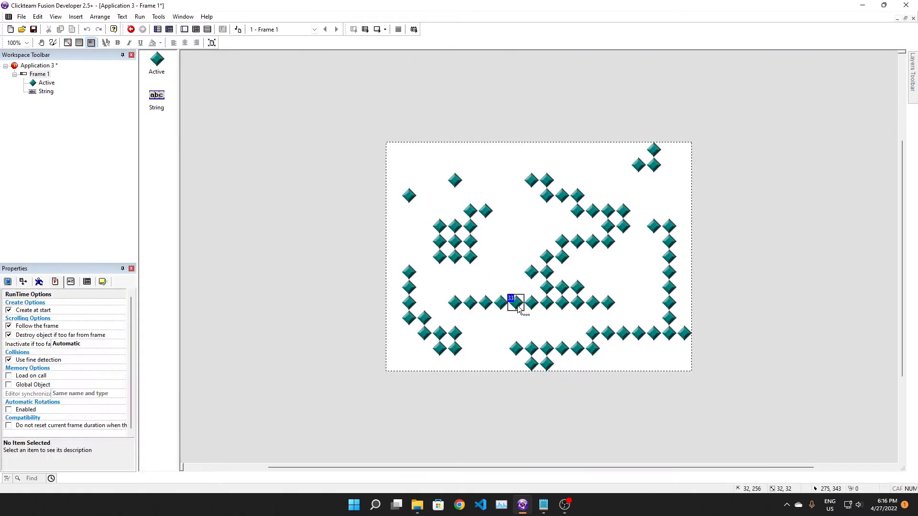
{"action": "right_click", "coordinate": [514, 303]}
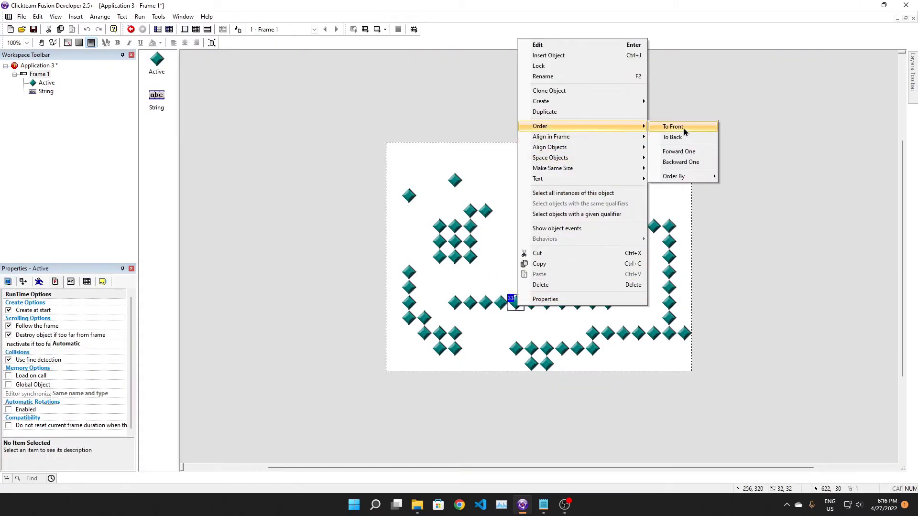
{"action": "left_click", "coordinate": [672, 126]}
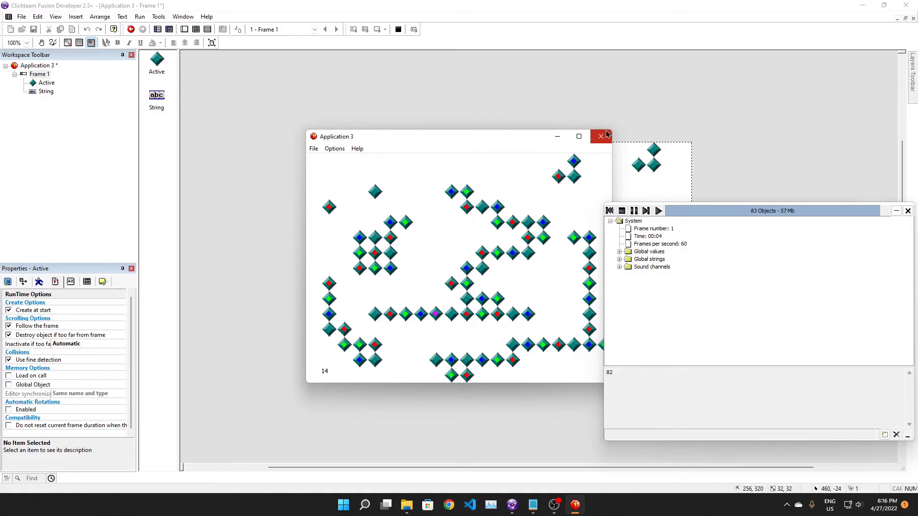
{"action": "left_click", "coordinate": [600, 137]}
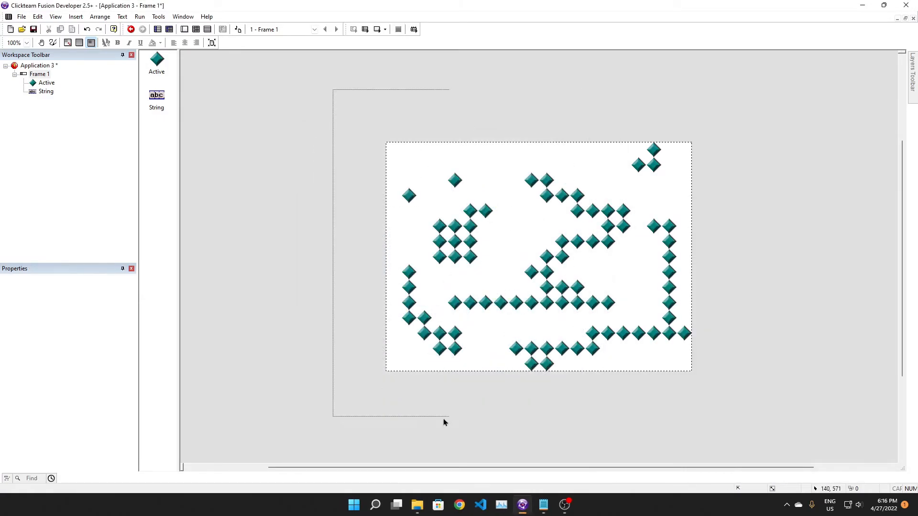
{"action": "left_click", "coordinate": [131, 29]}
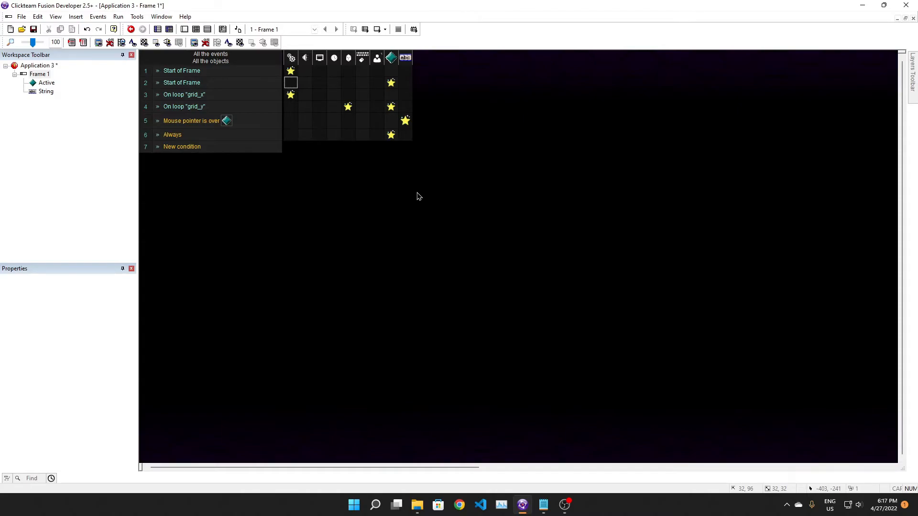
{"action": "left_click", "coordinate": [182, 83]}
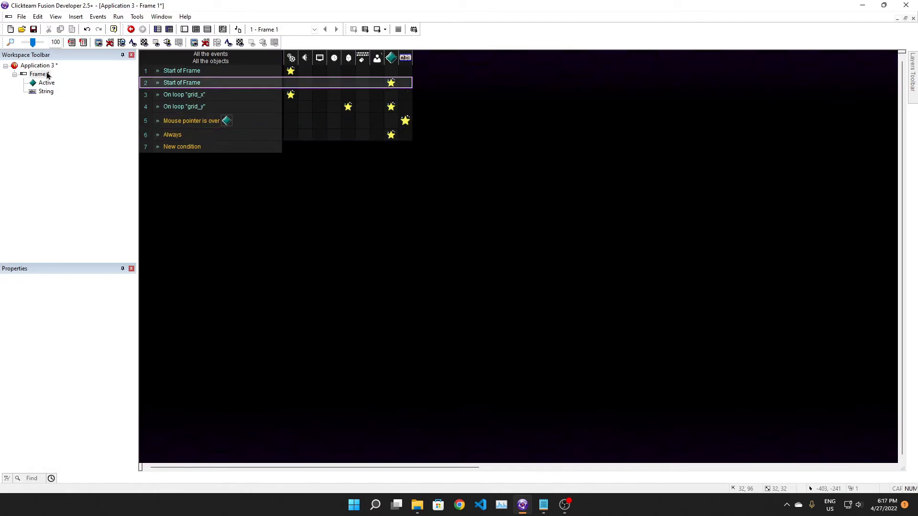
{"action": "left_click", "coordinate": [130, 30]}
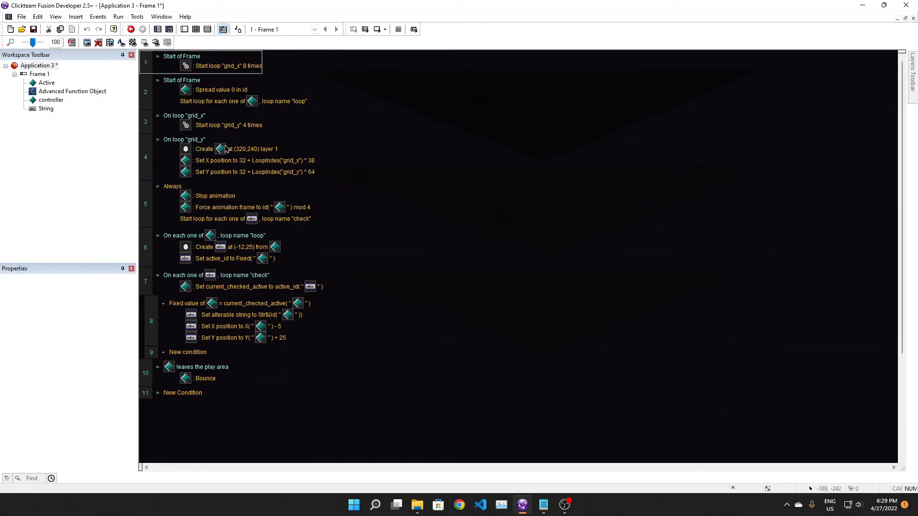
{"action": "mouse_move", "coordinate": [227, 214]}
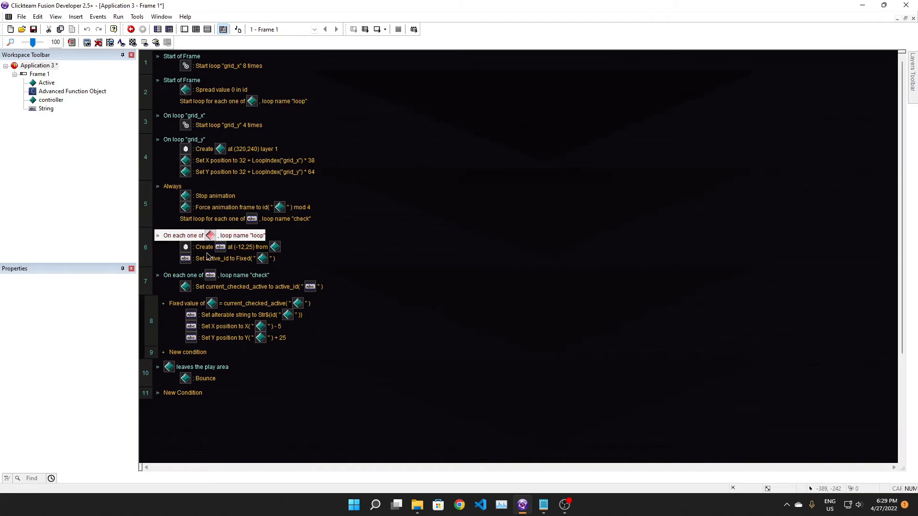
Step: Review the loop, current_checked_active and label events, then run the numbered diamond grid
{"action": "left_click", "coordinate": [223, 247]}
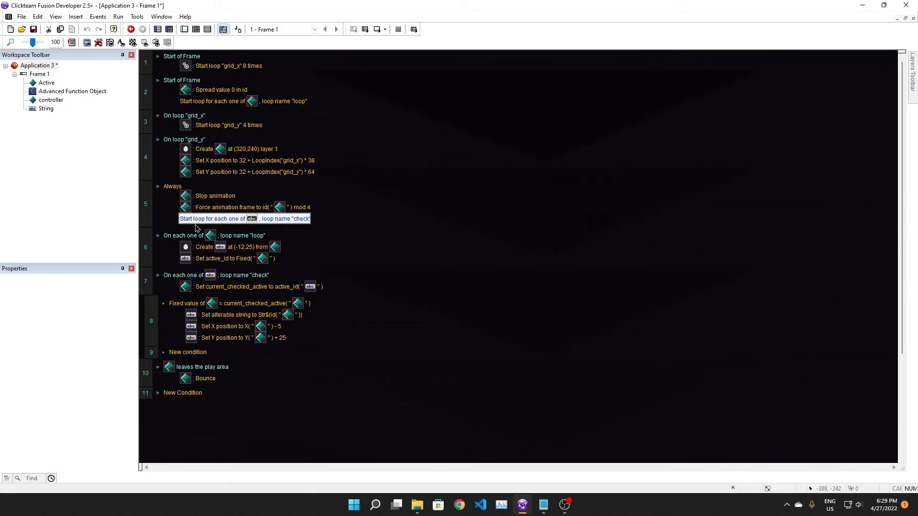
{"action": "left_click", "coordinate": [252, 286]}
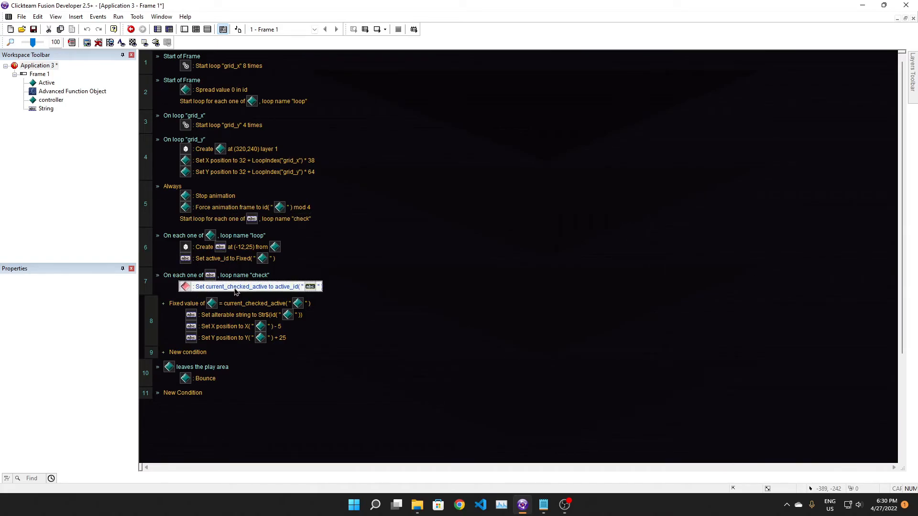
{"action": "mouse_move", "coordinate": [225, 295]}
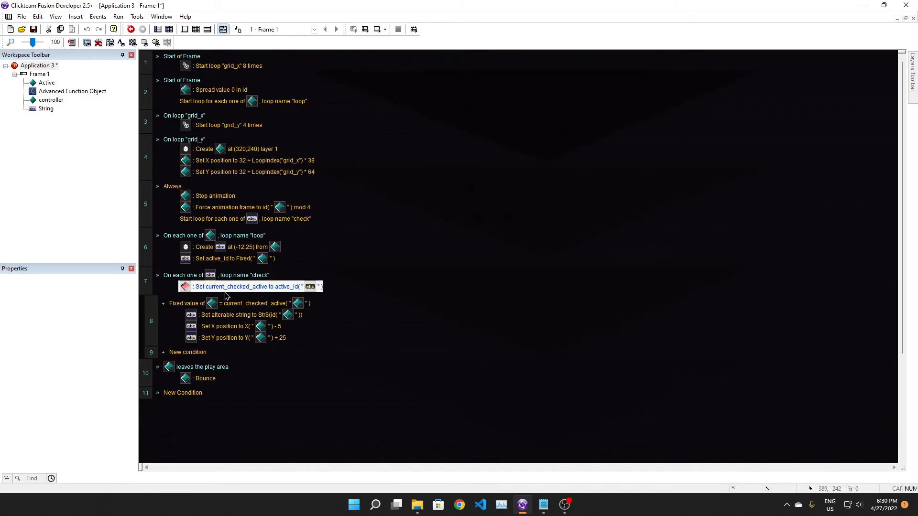
{"action": "mouse_move", "coordinate": [263, 309]}
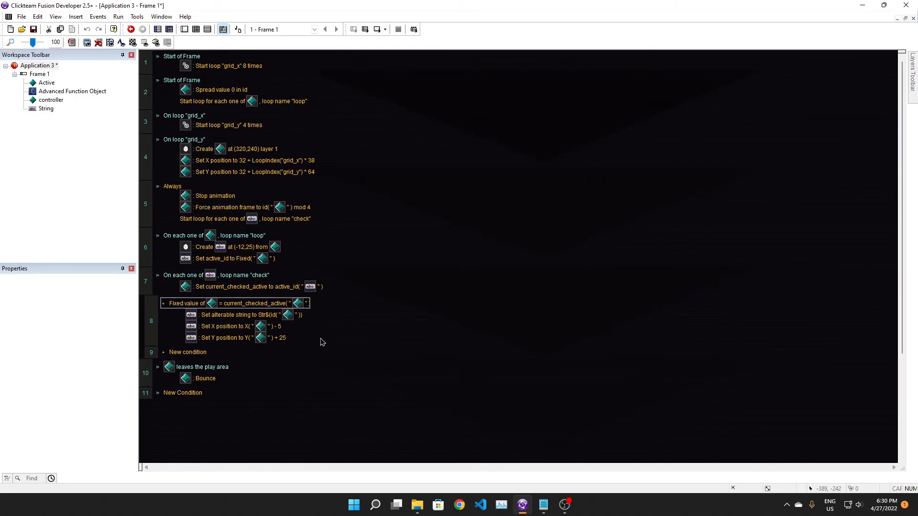
{"action": "mouse_move", "coordinate": [284, 308]}
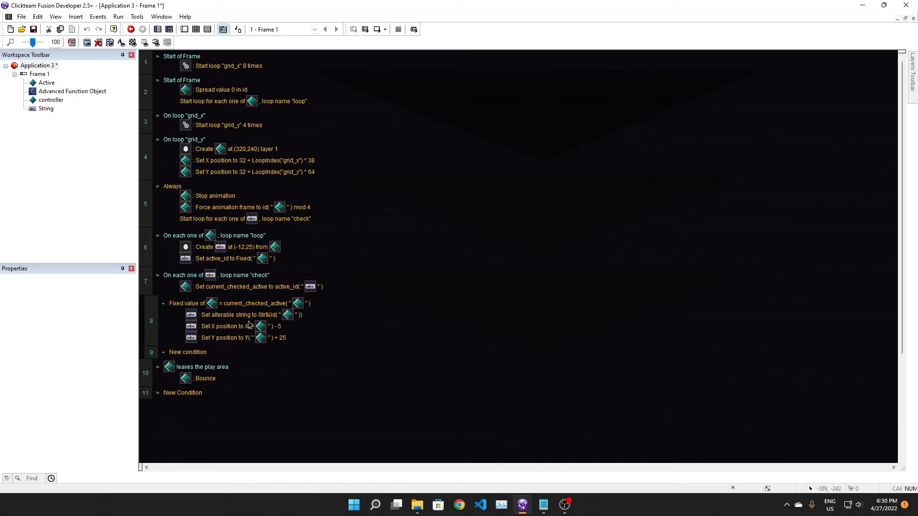
{"action": "left_click", "coordinate": [240, 314]}
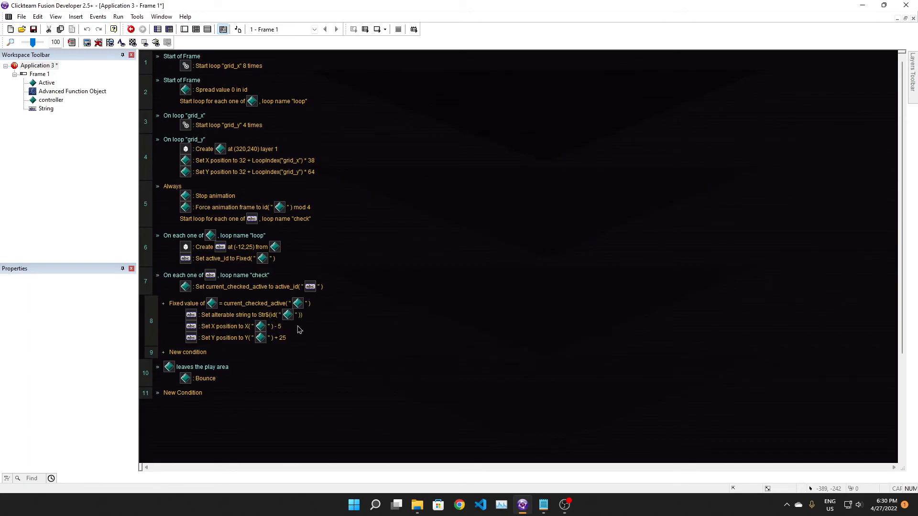
{"action": "mouse_move", "coordinate": [244, 345]}
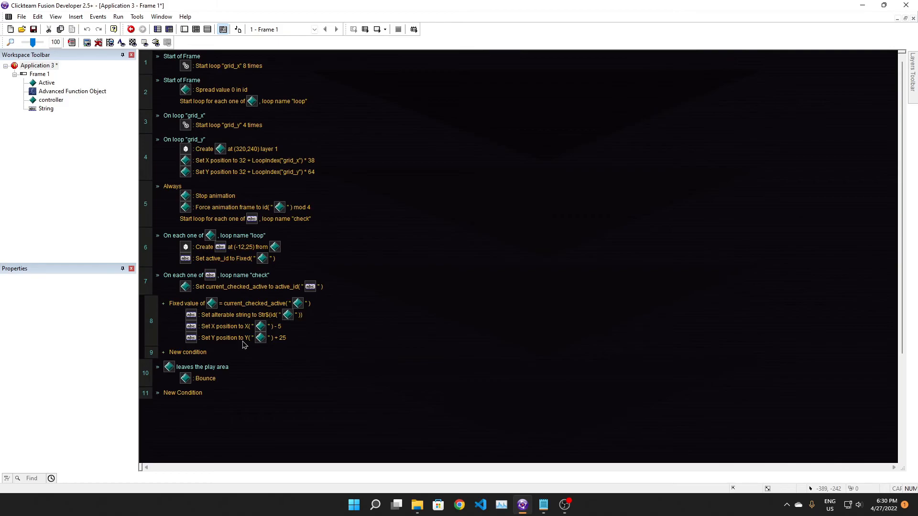
{"action": "mouse_move", "coordinate": [331, 370]}
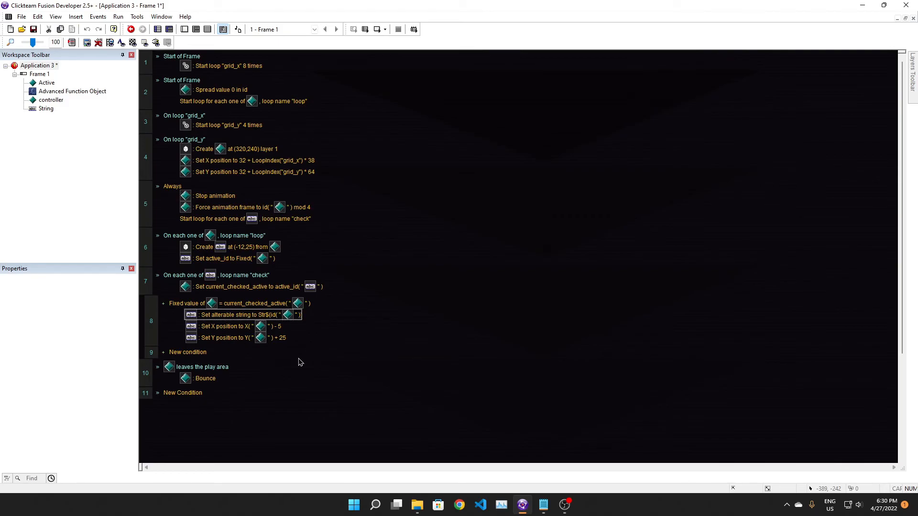
{"action": "mouse_move", "coordinate": [211, 341]}
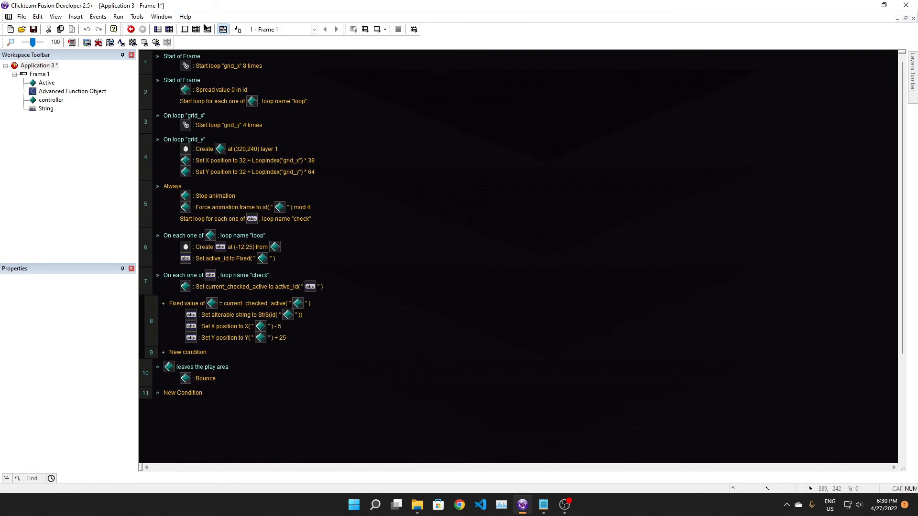
{"action": "mouse_move", "coordinate": [195, 29]}
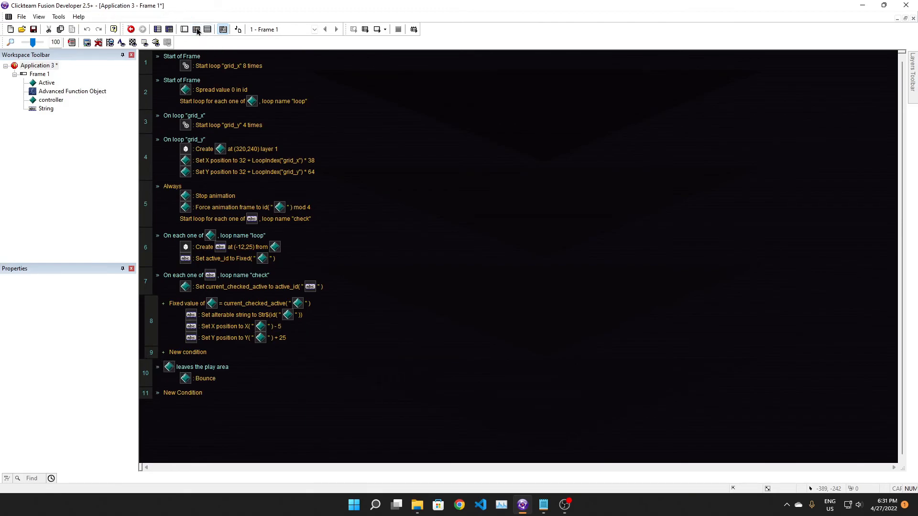
{"action": "left_click", "coordinate": [130, 29]}
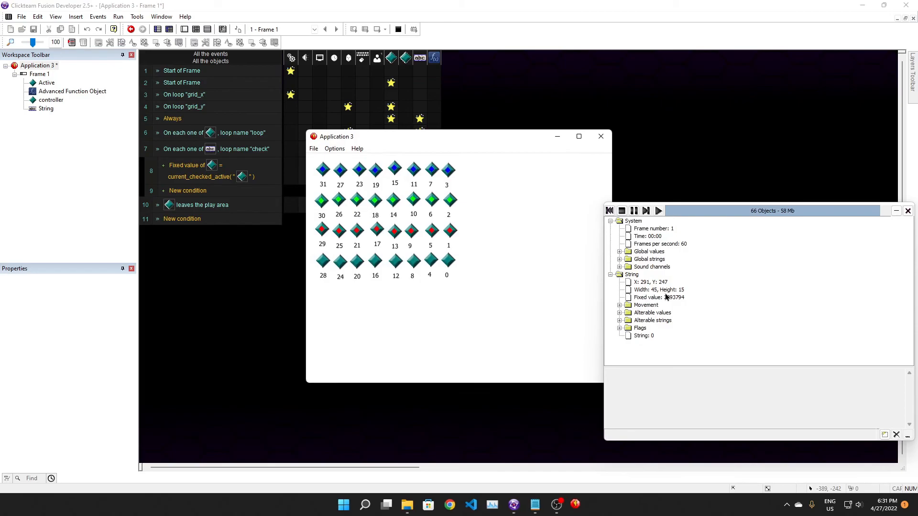